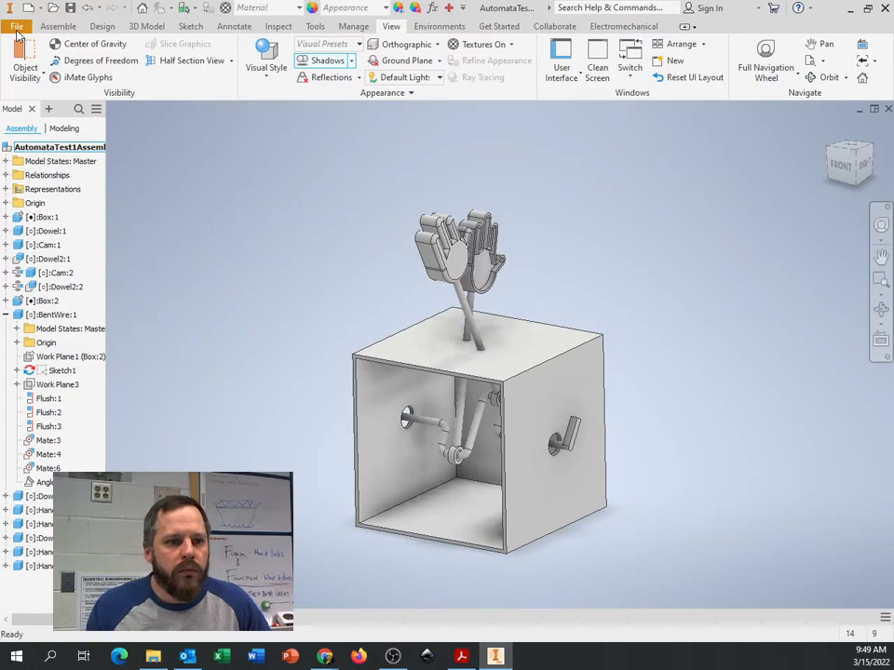
Bring up the Create New File dialog from the Quick Access toolbar
left_click(15, 18)
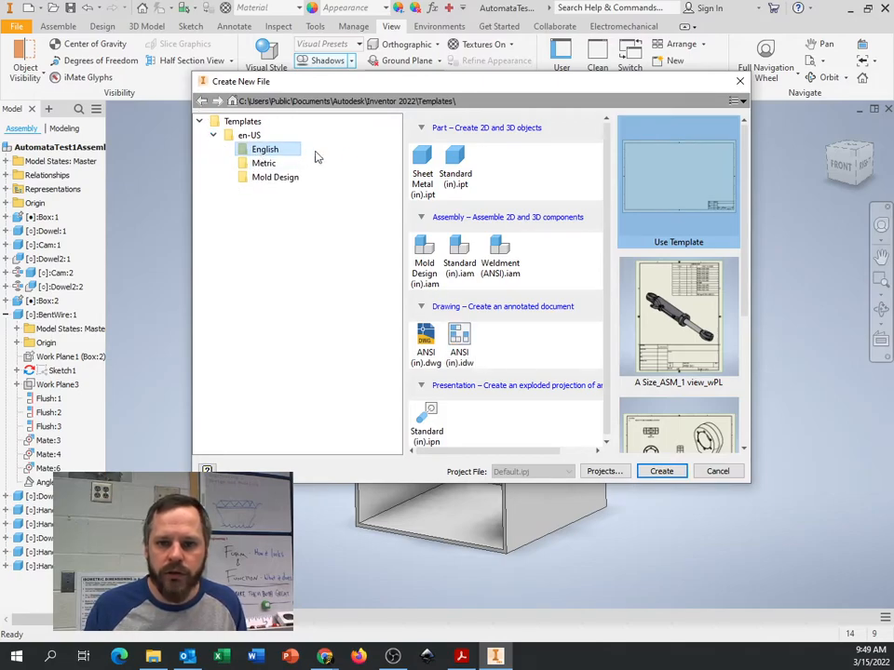
Choose the Standard (in).ipt part template under the English templates
left_click(454, 158)
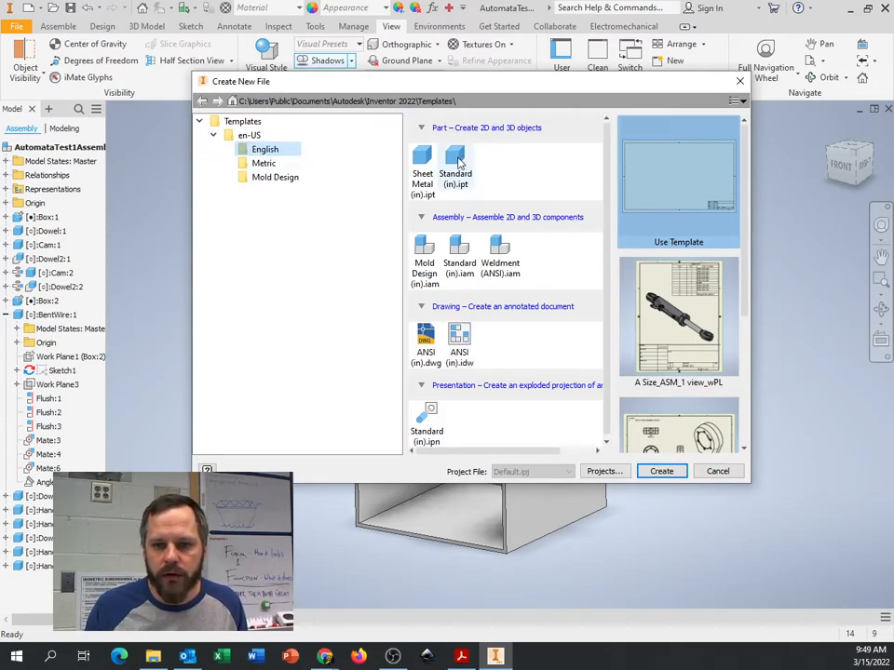
left_click(454, 164)
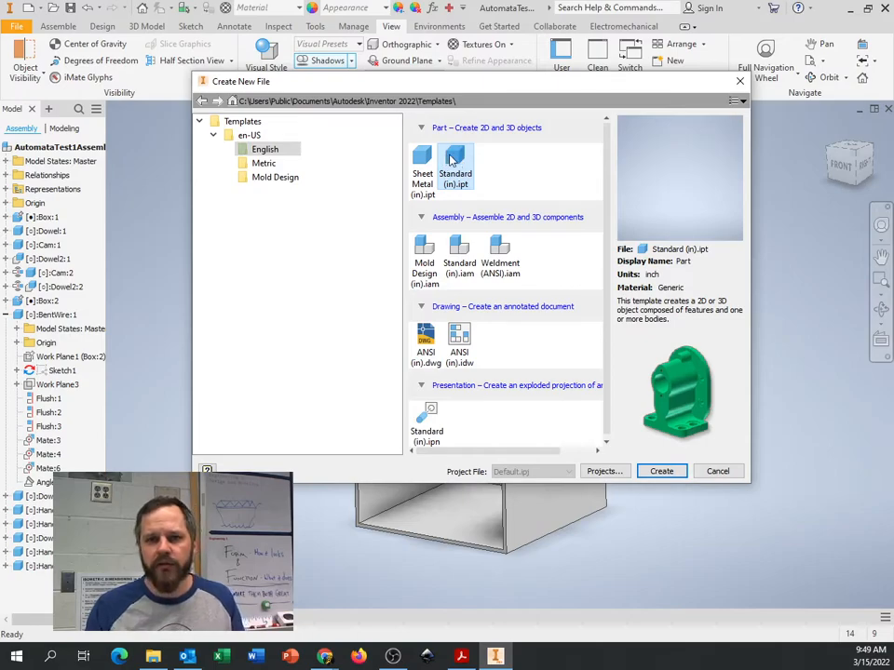
mouse_move(454, 160)
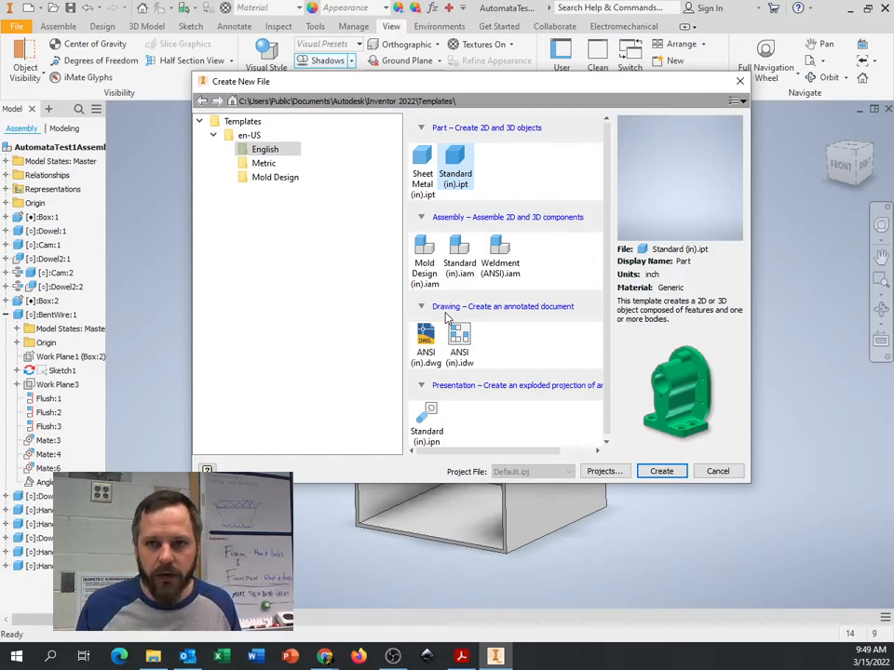
mouse_move(484, 389)
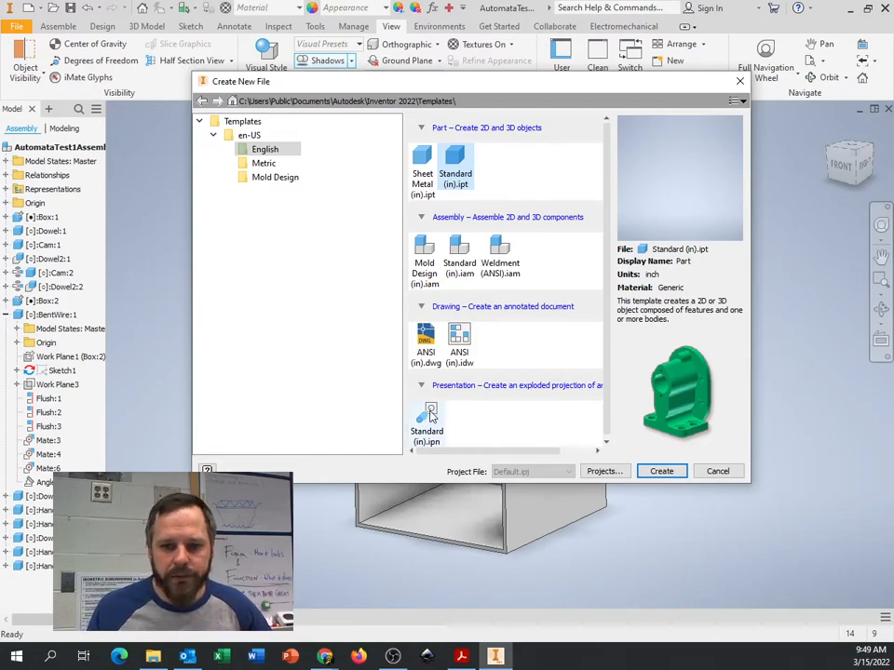
mouse_move(424, 414)
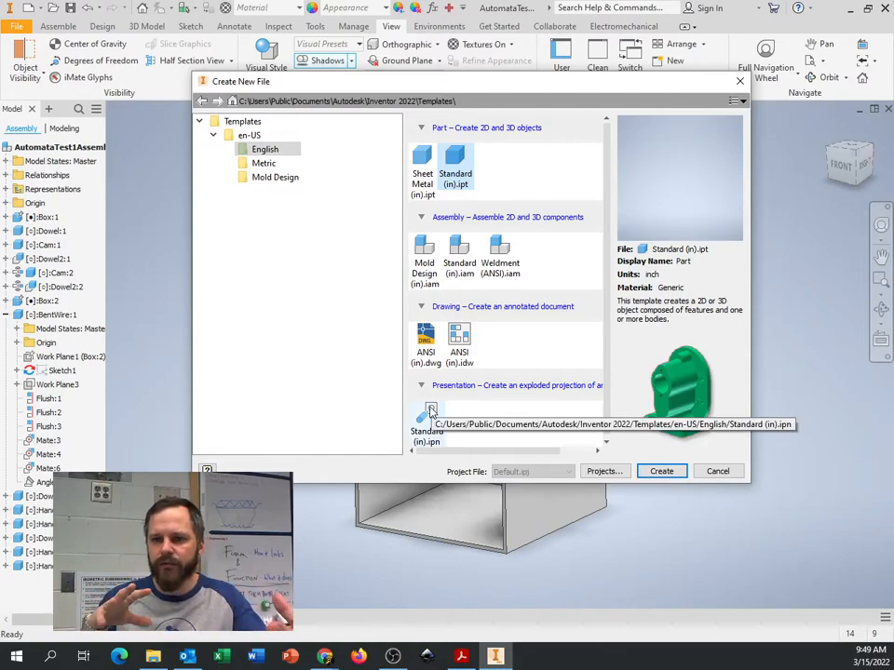
left_click(454, 164)
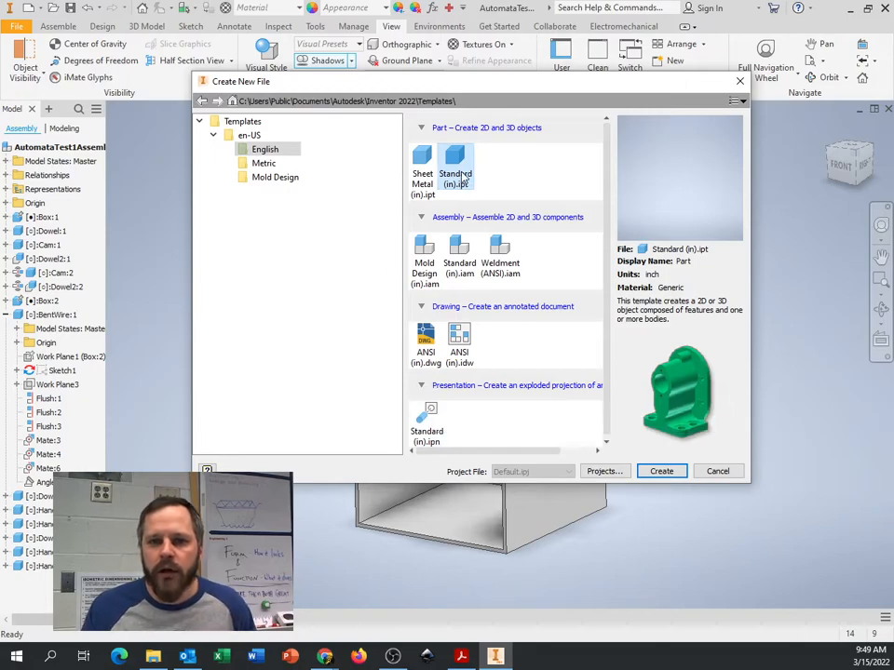
mouse_move(454, 164)
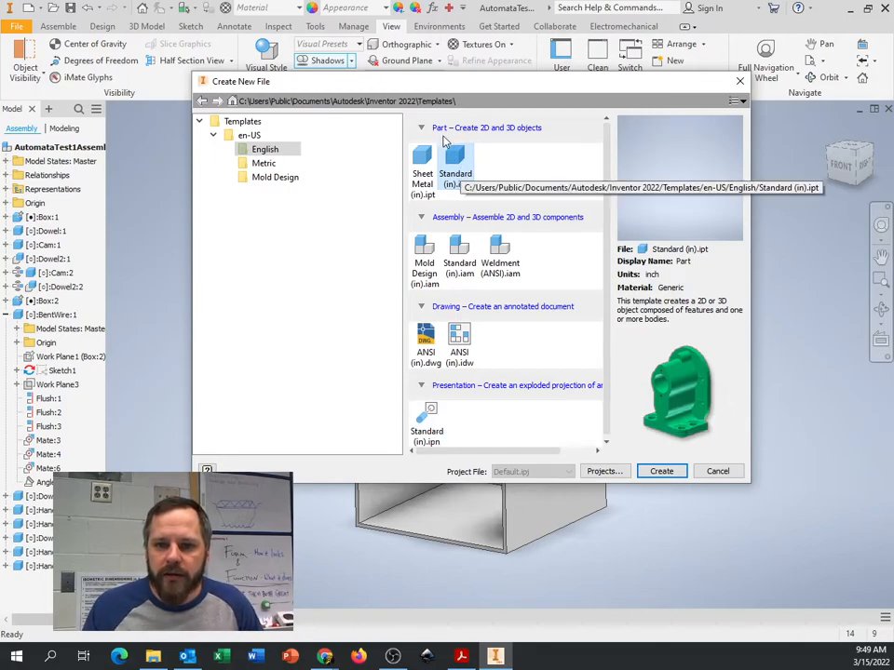
mouse_move(521, 244)
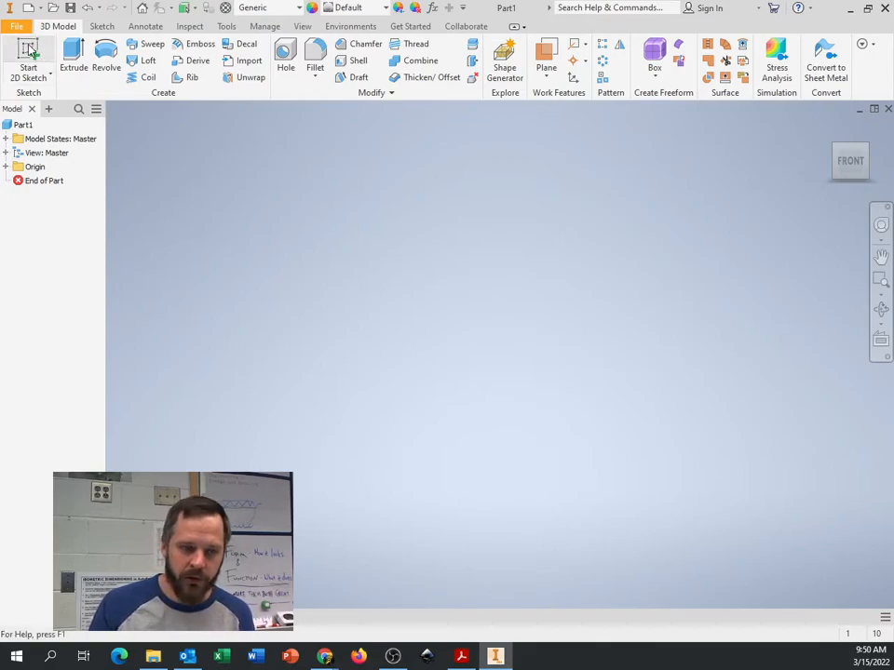
Start Sketch1 on the XY plane and rough out a trial square about 6 inches wide
left_click(26, 56)
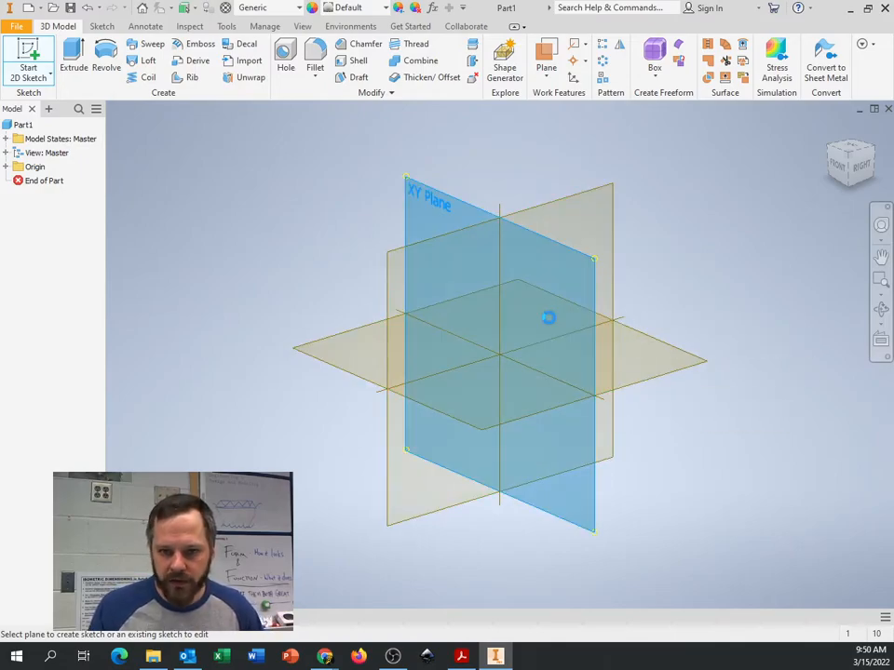
left_click(547, 317)
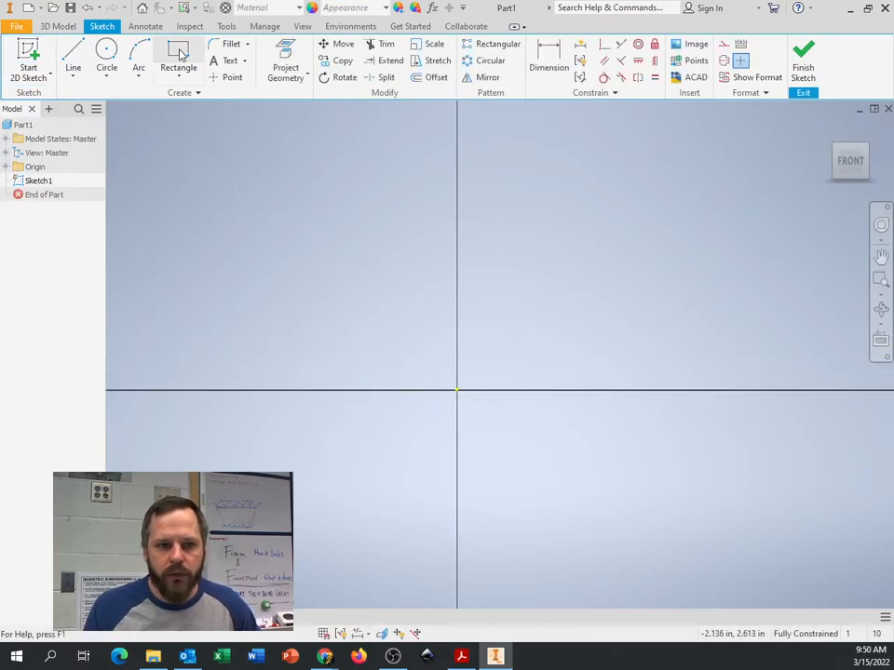
left_click_drag(212, 184, 365, 339)
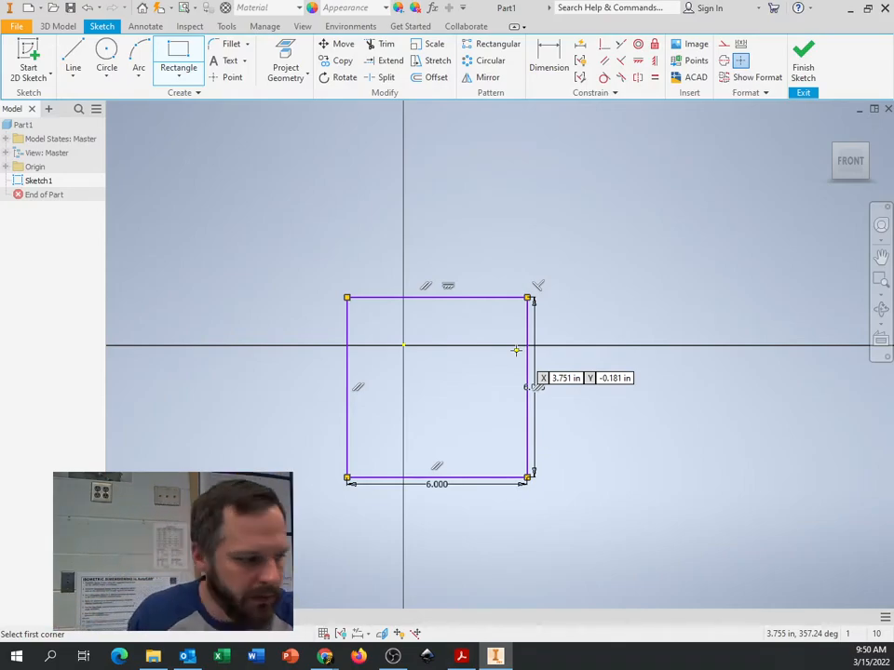
mouse_move(603, 240)
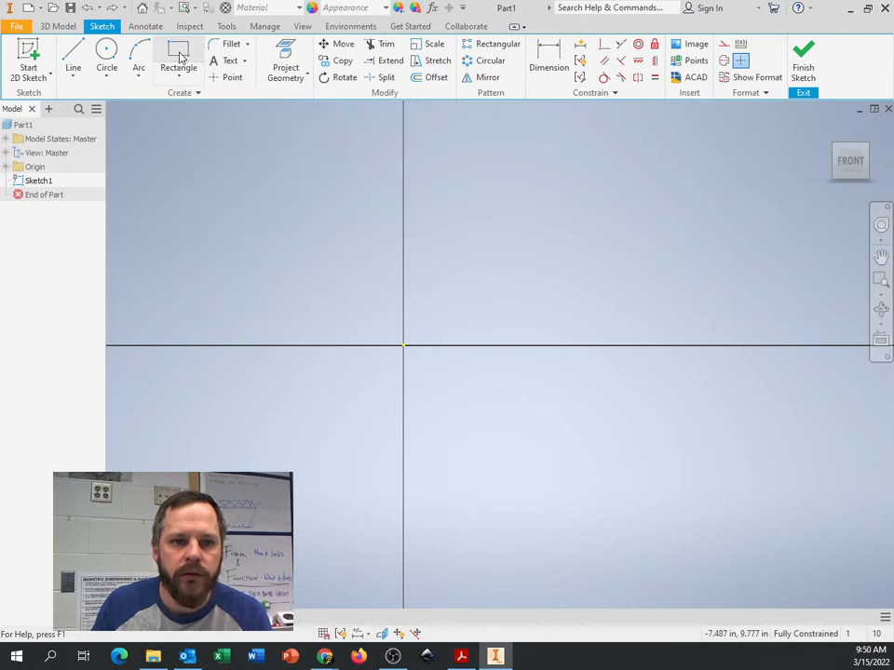
Draw a 6 × 6 inch two-point rectangle from the origin and finish the sketch
left_click(181, 67)
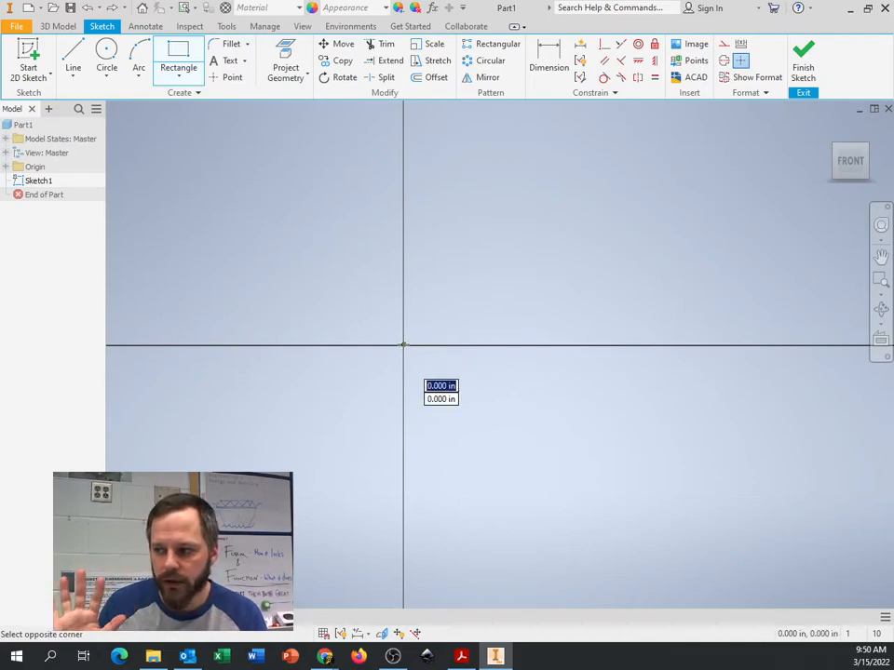
left_click_drag(402, 345, 678, 183)
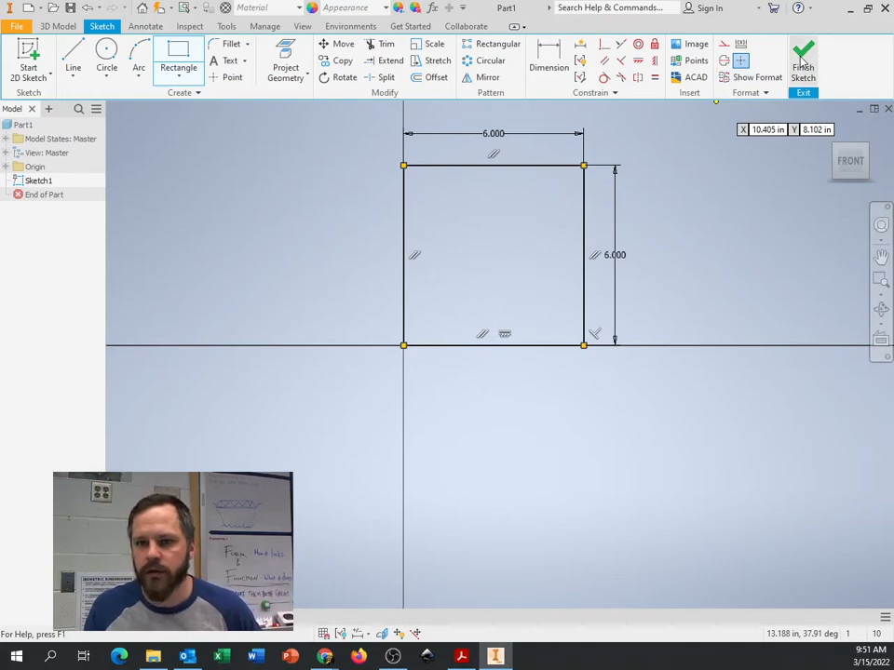
left_click(805, 52)
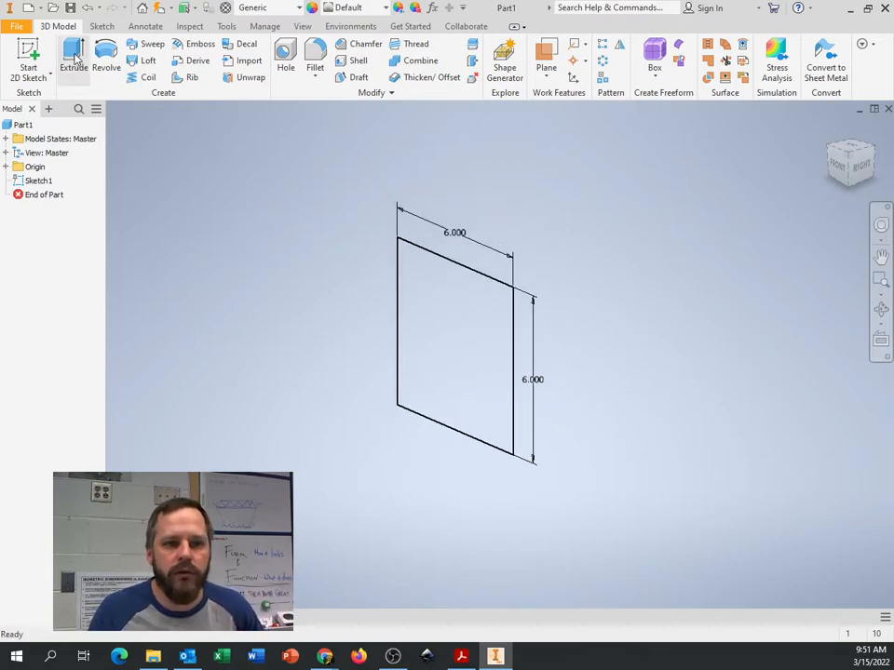
Extrude the square profile 6 inches into a solid cube as Extrusion1
left_click(67, 52)
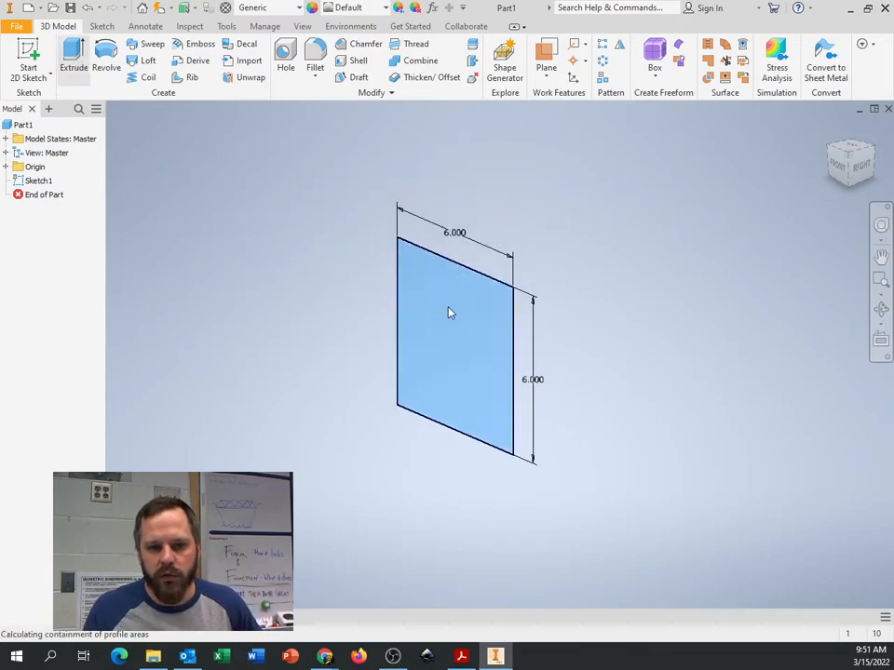
left_click(67, 53)
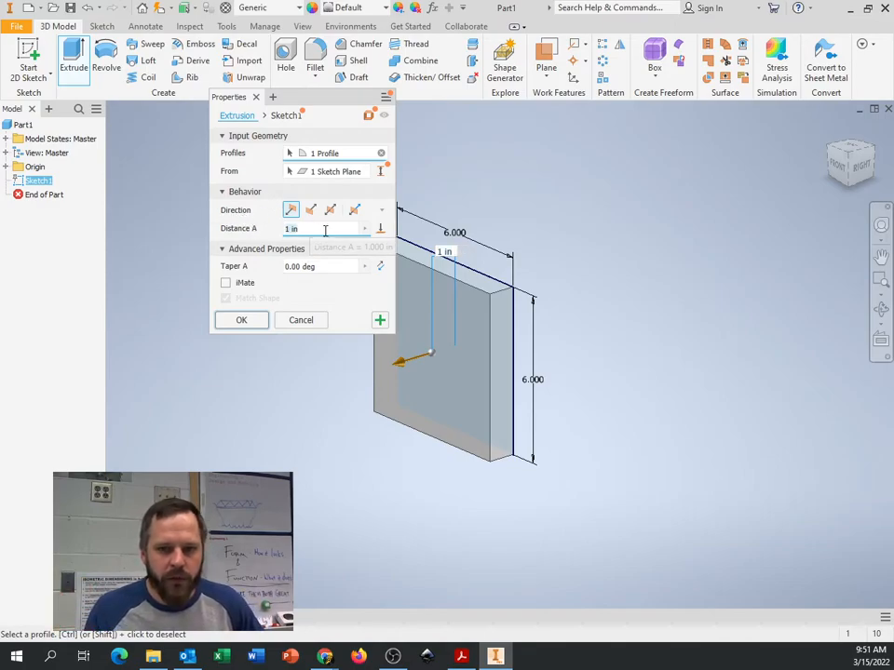
type("6")
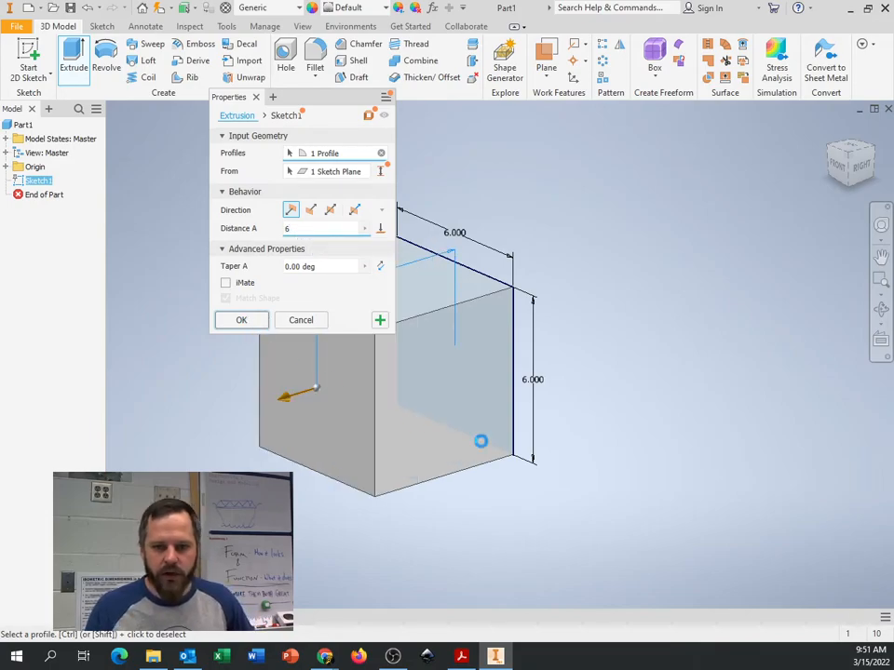
left_click(242, 320)
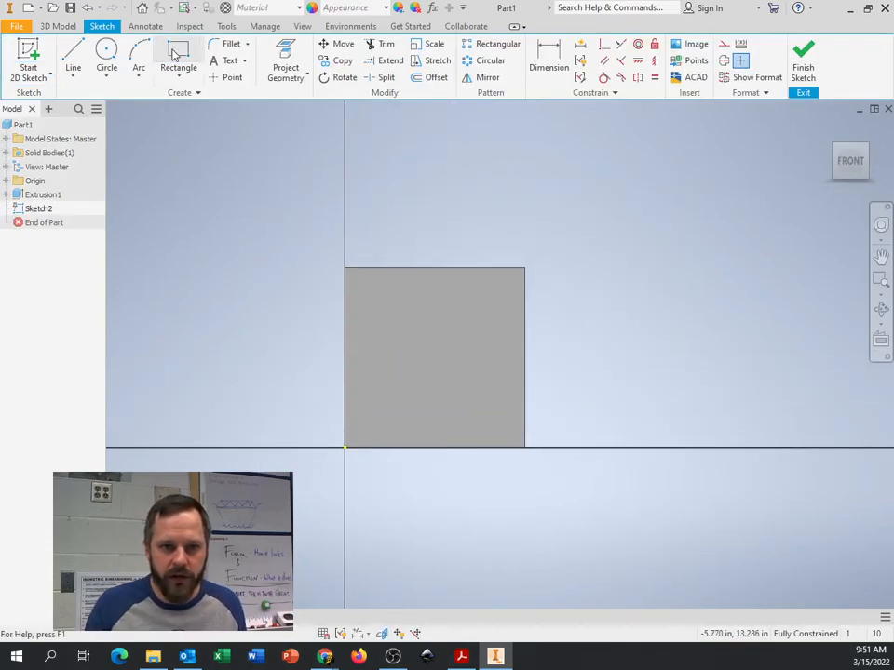
Preview a trial cut on the front face, then cancel it to keep the plain cube
left_click(178, 59)
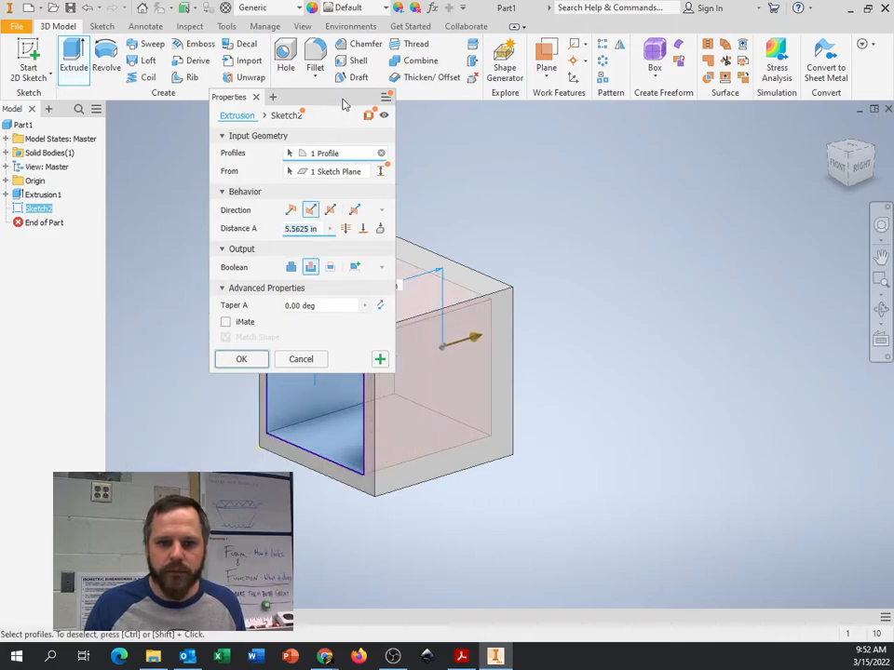
left_click(242, 357)
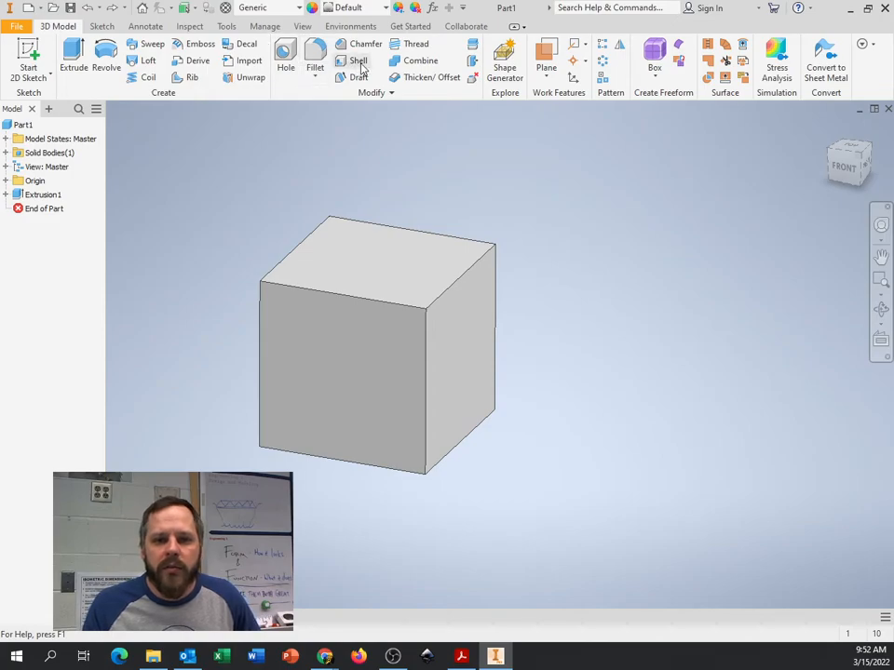
mouse_move(361, 62)
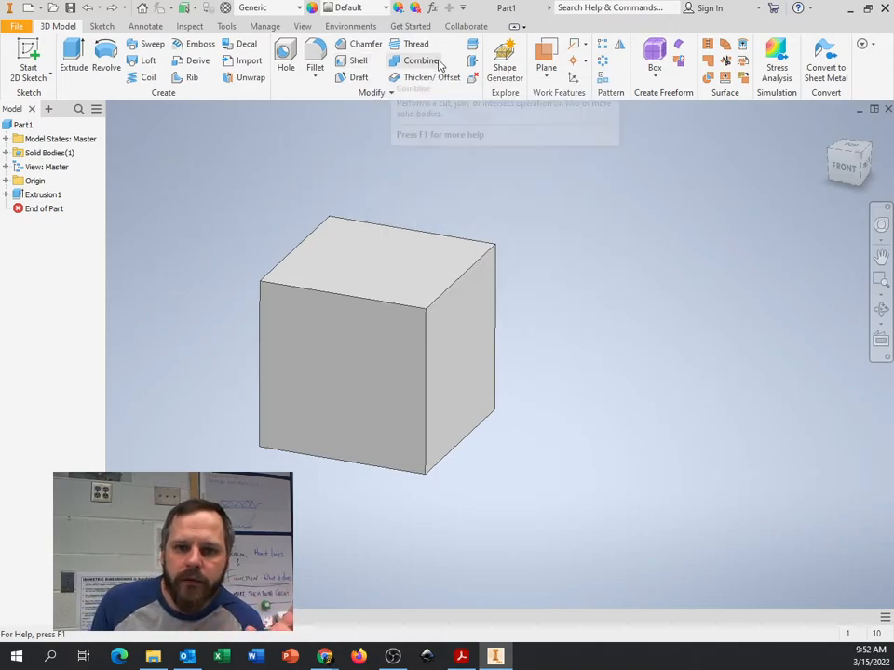
mouse_move(350, 60)
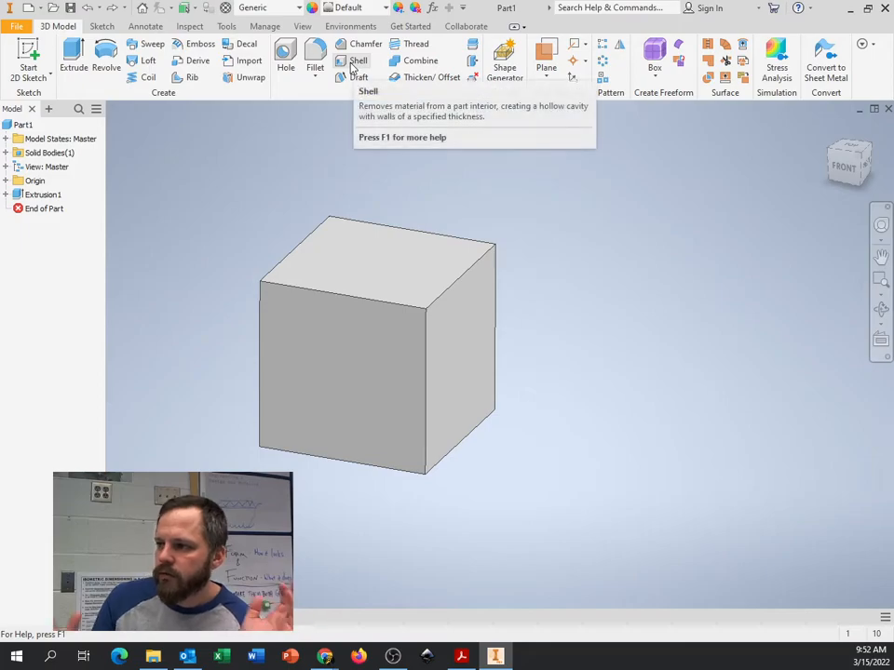
mouse_move(354, 60)
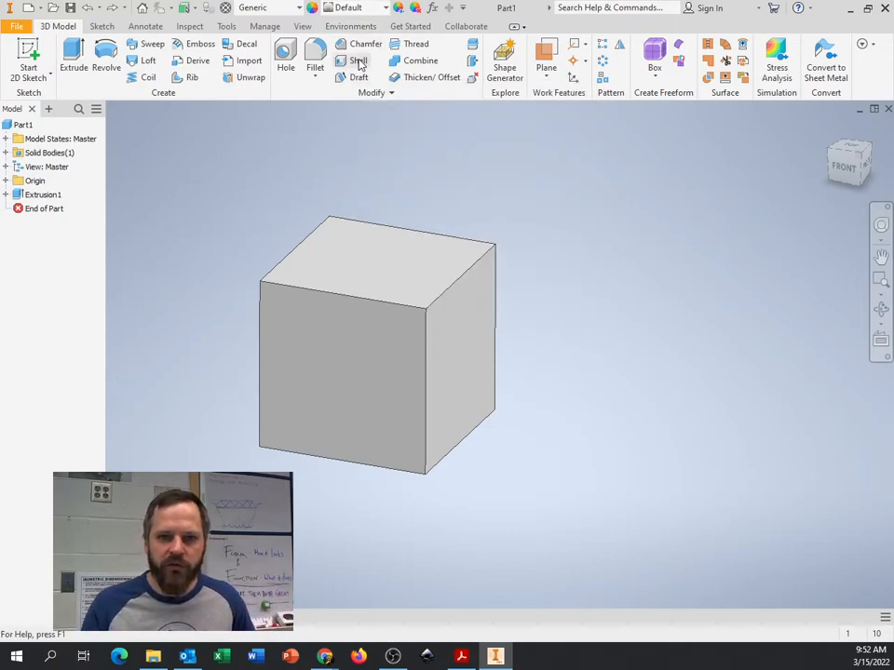
Start the Shell command to hollow the cube into thin walls
left_click(358, 60)
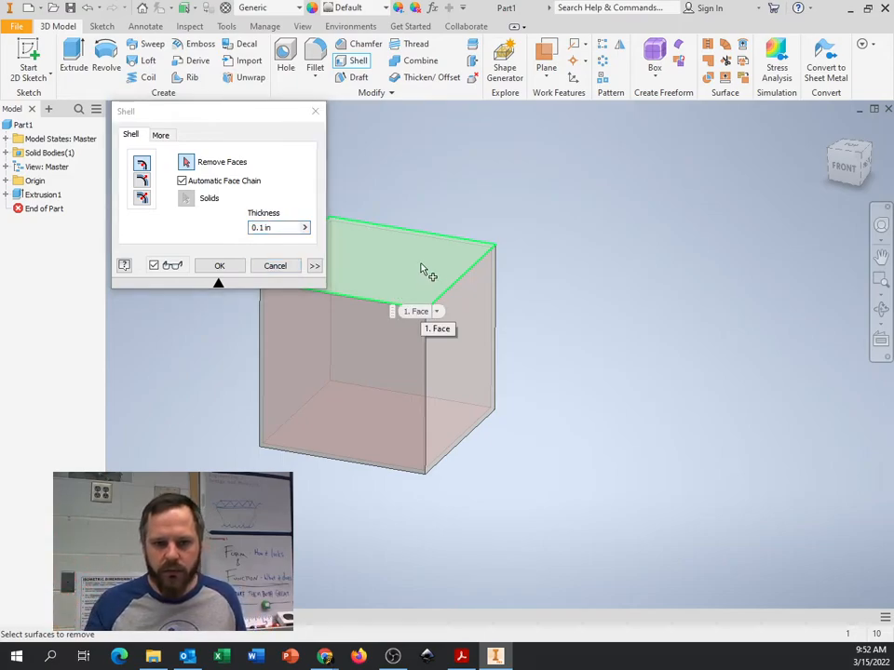
Shell the cube with 0.25 in walls, removing the front face, creating Shell1
left_click(363, 395)
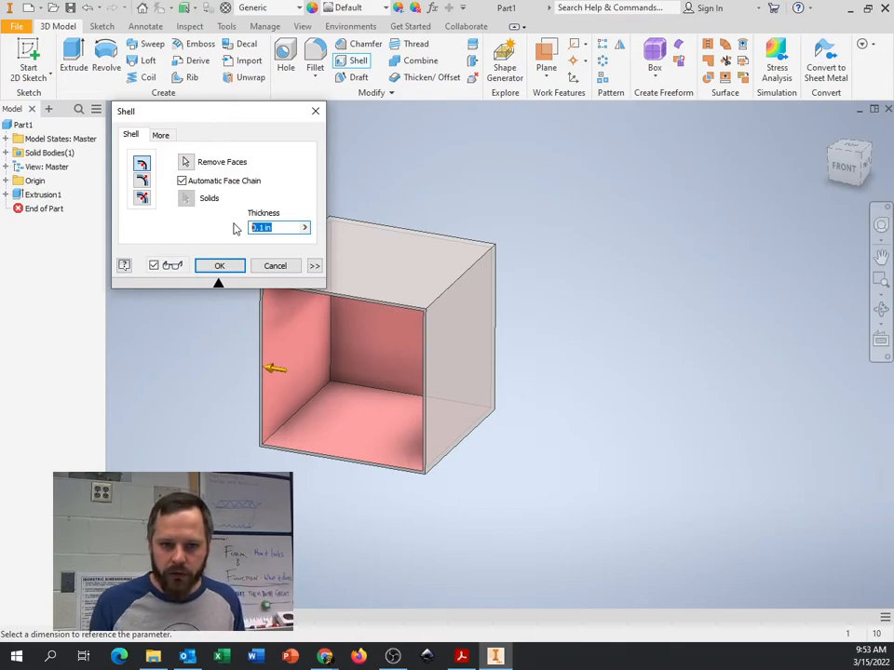
type(".25")
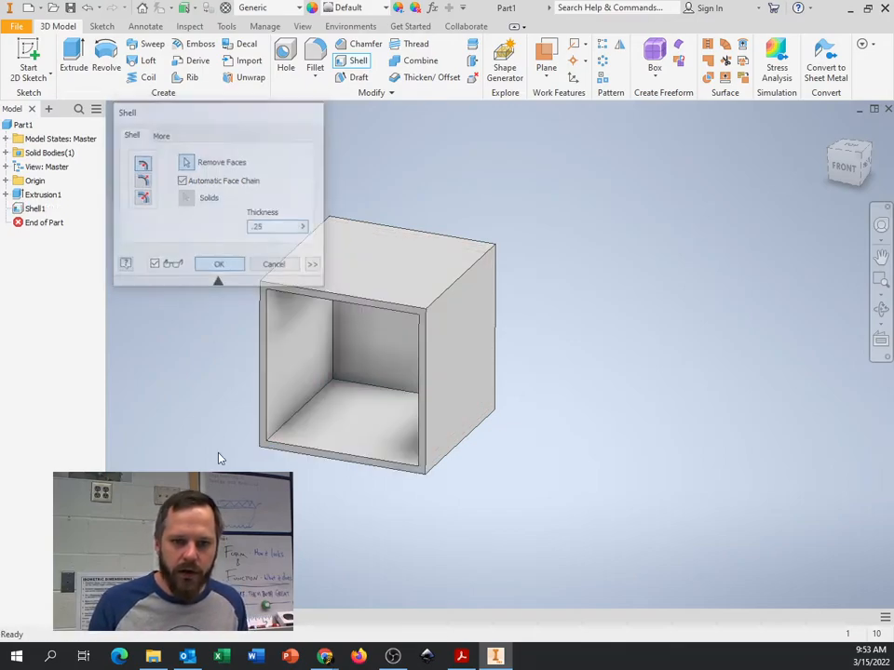
left_click(220, 265)
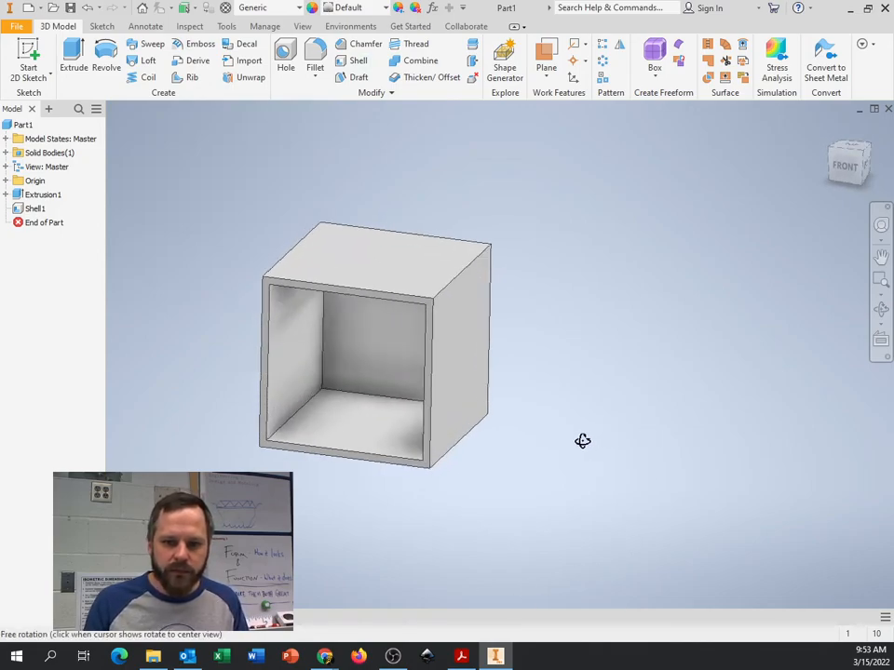
mouse_move(355, 59)
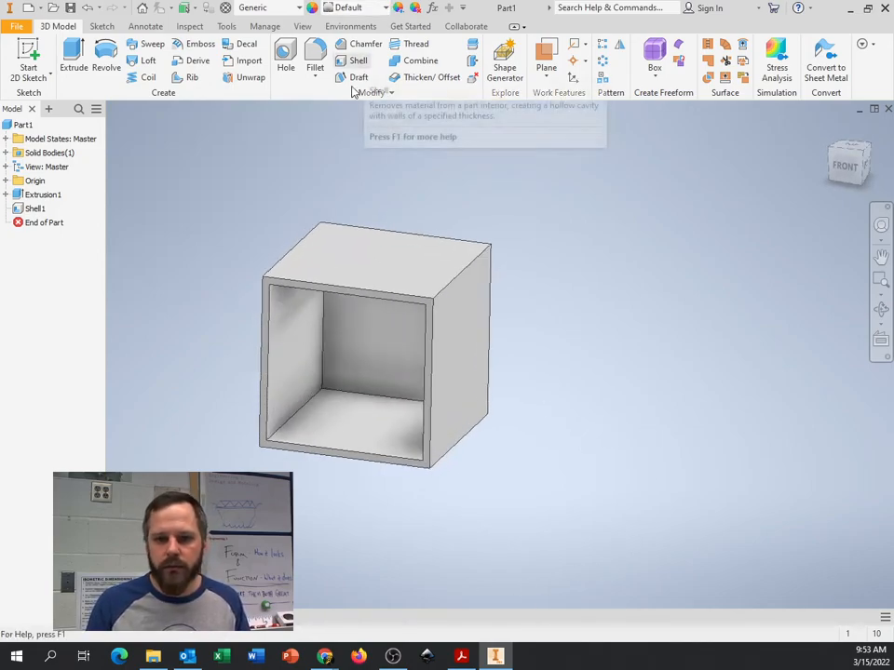
mouse_move(559, 452)
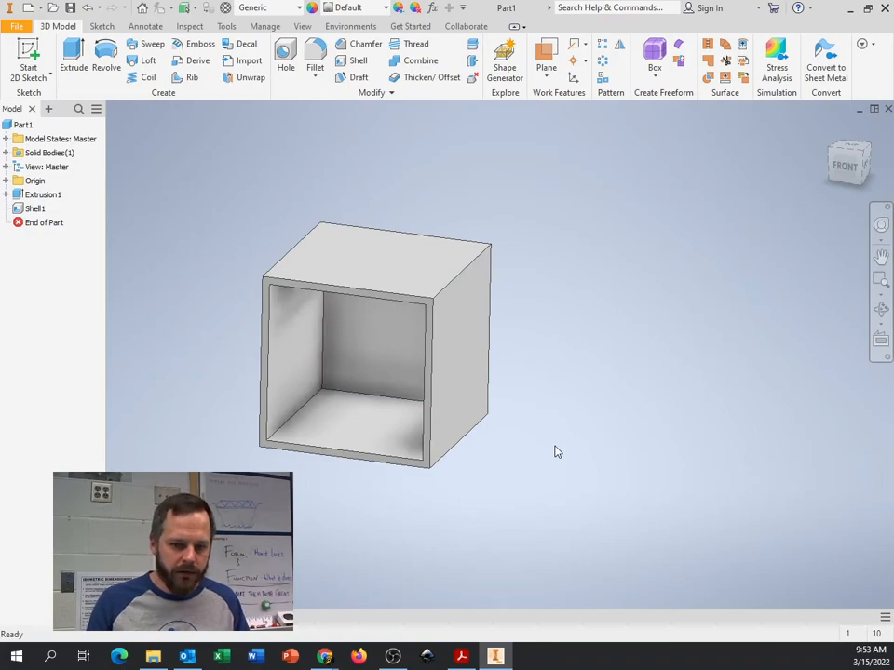
mouse_move(287, 287)
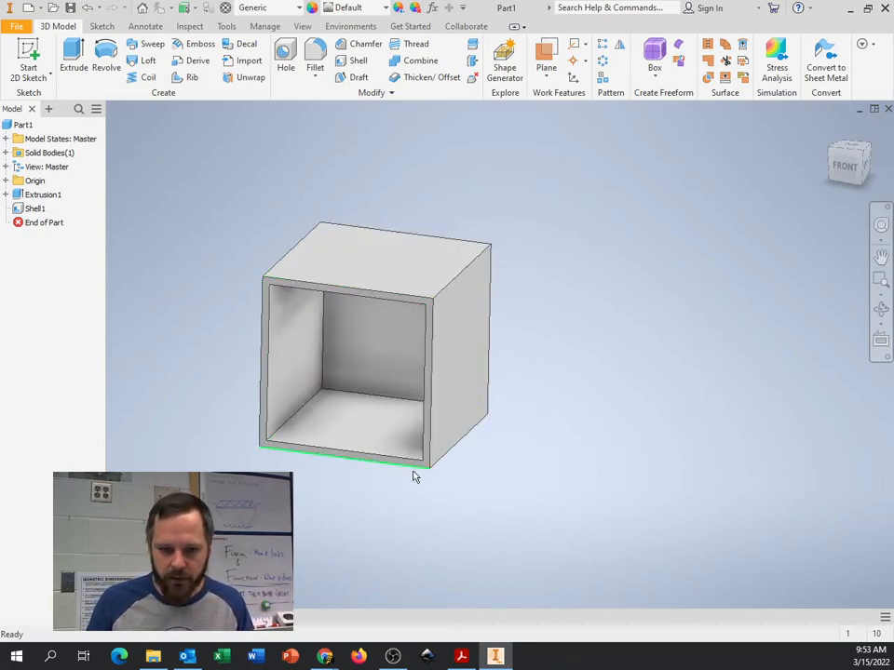
Orbit the view to inspect the hollowed box
left_click(372, 261)
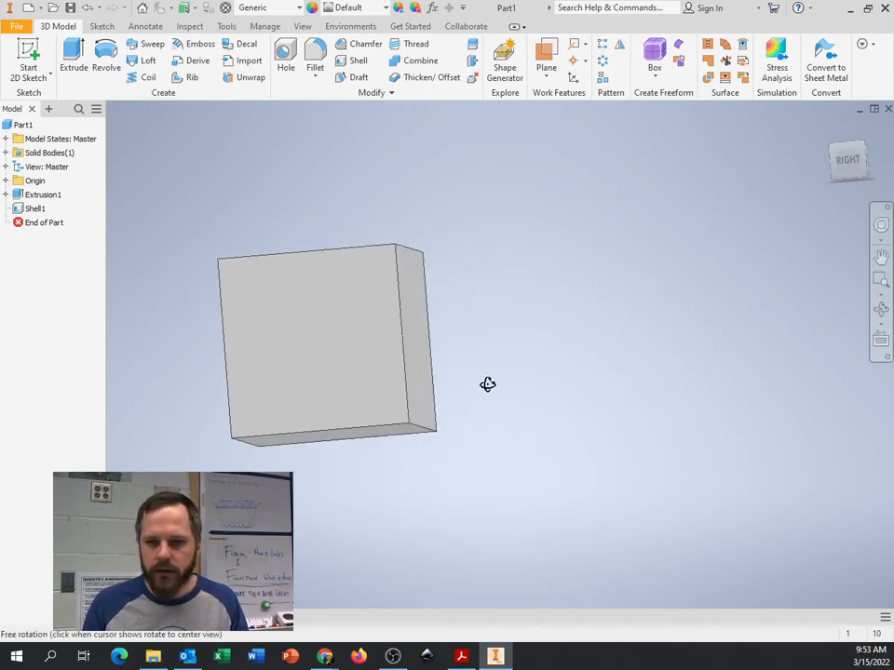
left_click_drag(488, 383, 576, 408)
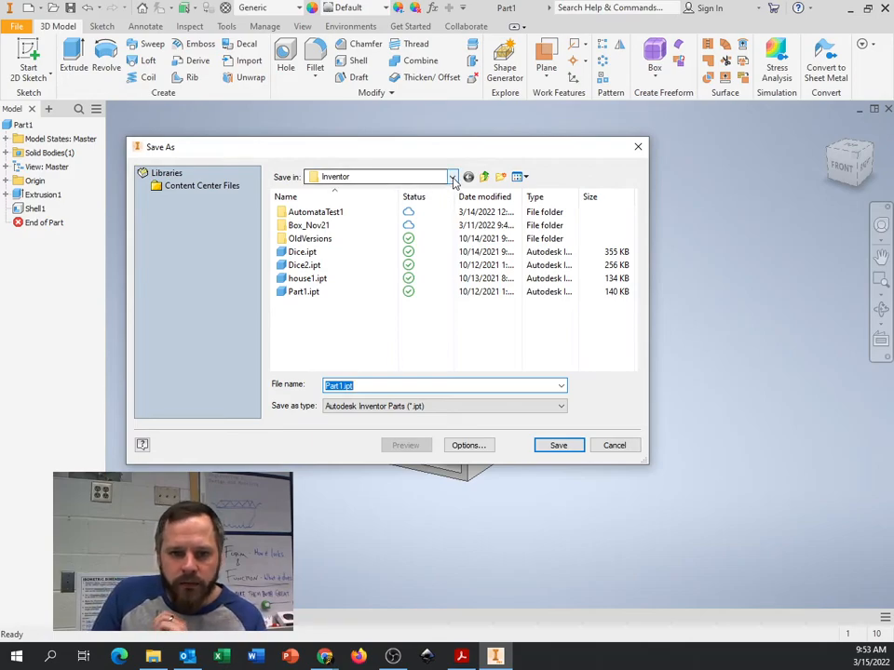
Create an Automation folder in OneDrive and enter Box as the file name
left_click(453, 177)
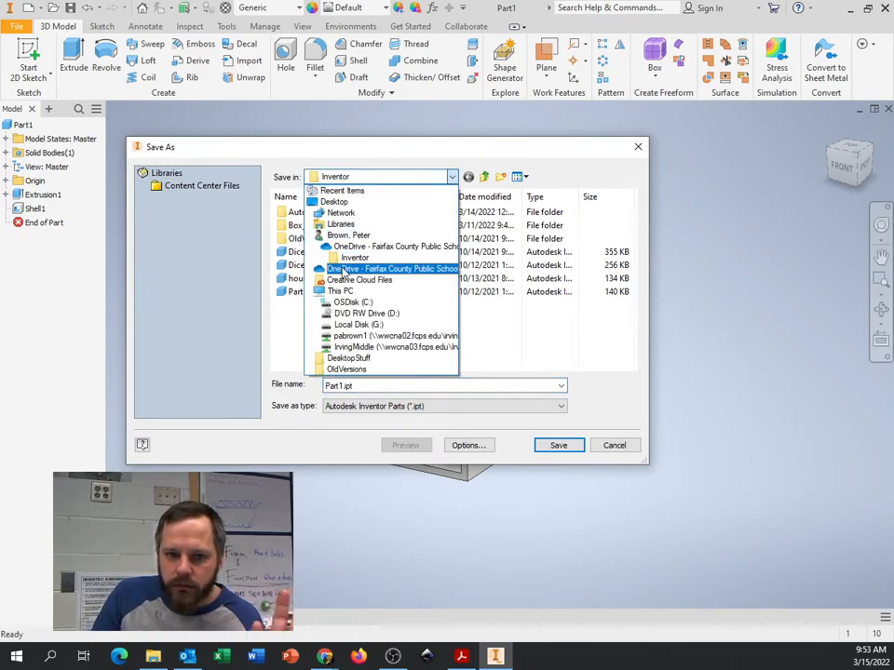
left_click(391, 268)
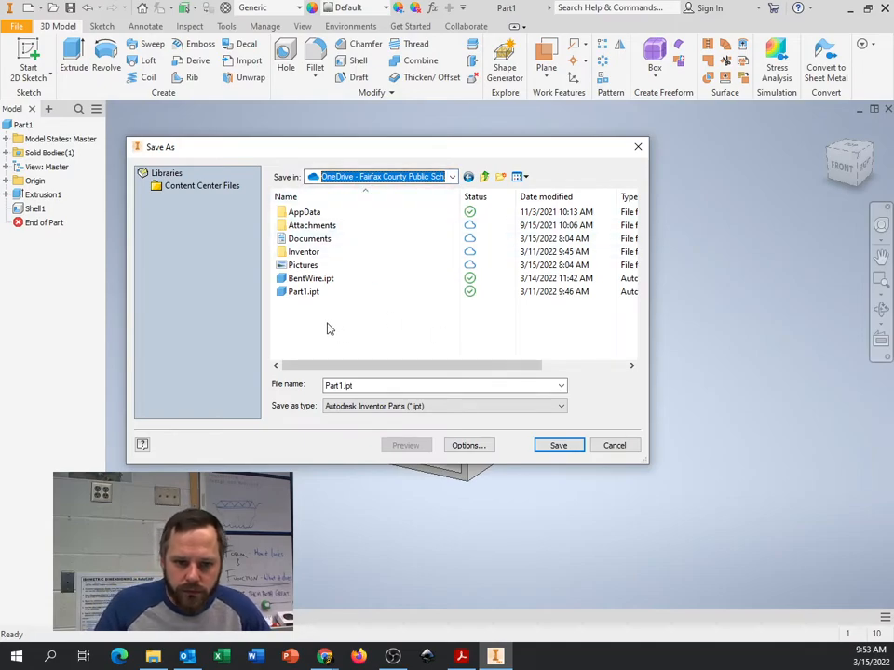
mouse_move(303, 253)
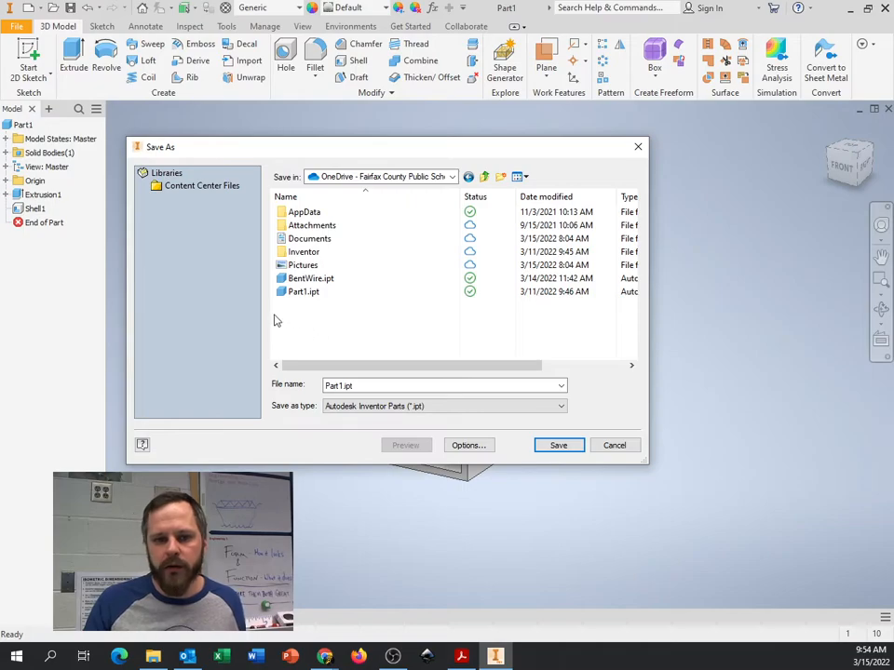
mouse_move(298, 331)
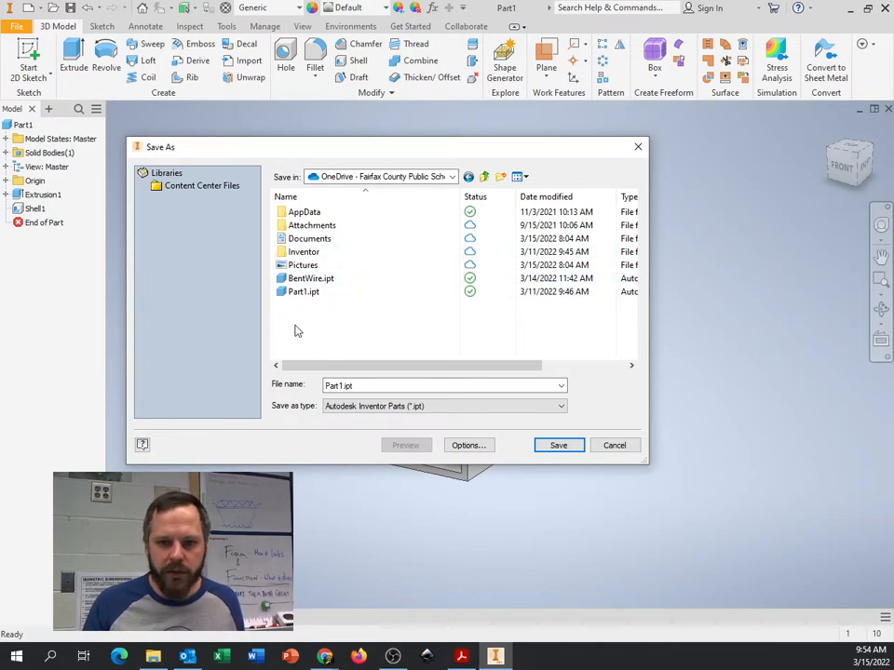
mouse_move(501, 176)
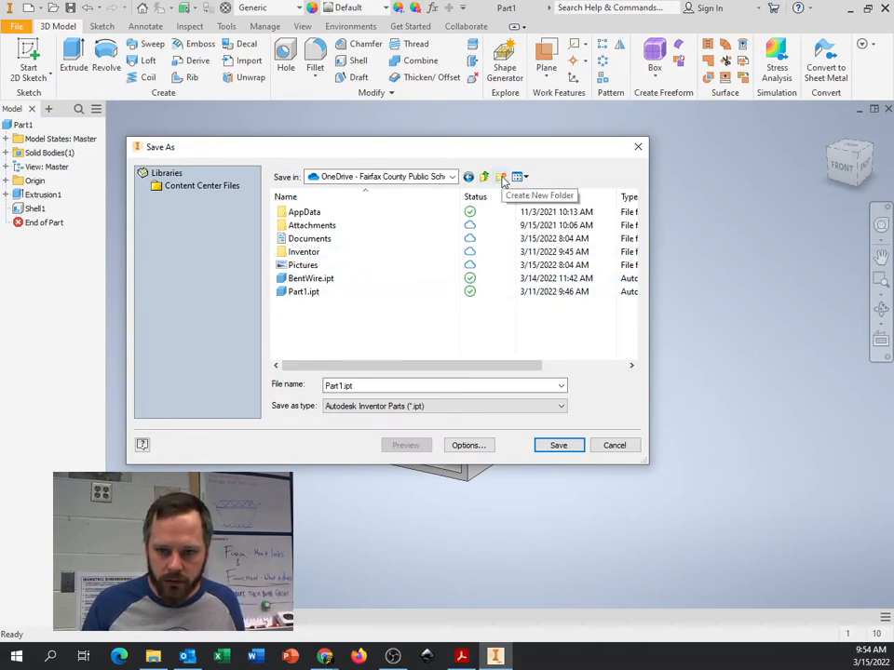
left_click(501, 177)
type("Automation")
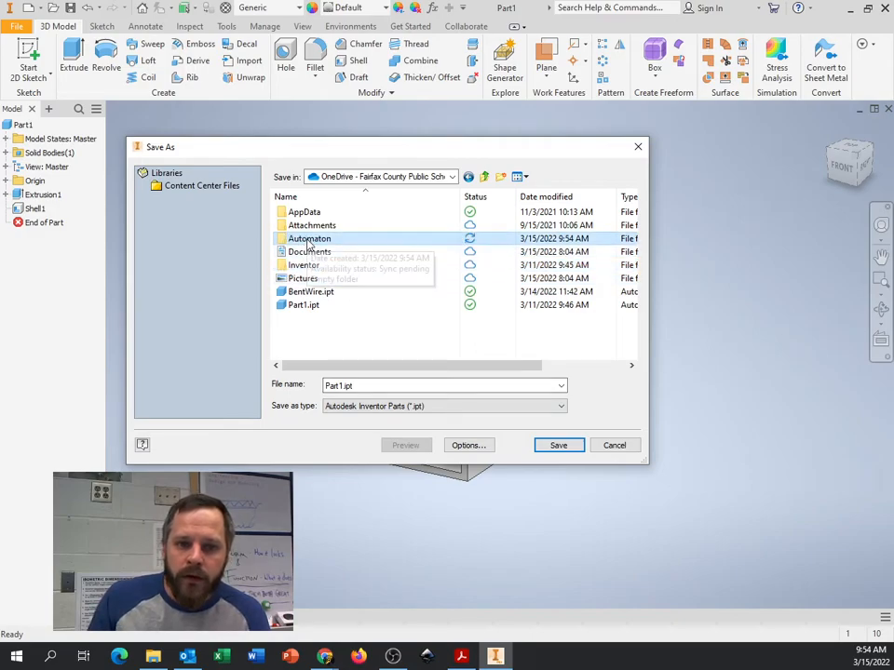
double_click(309, 238)
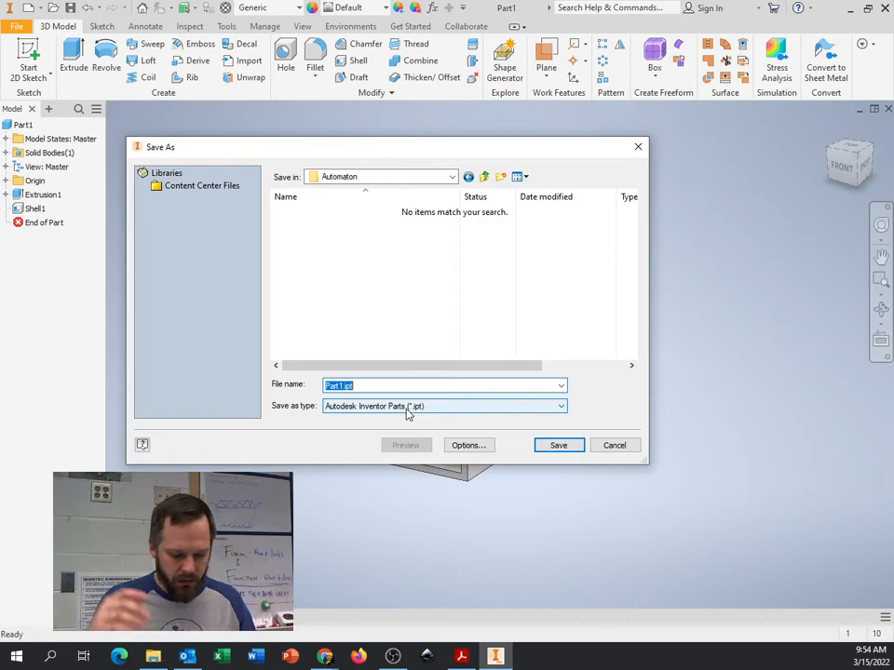
type("Box")
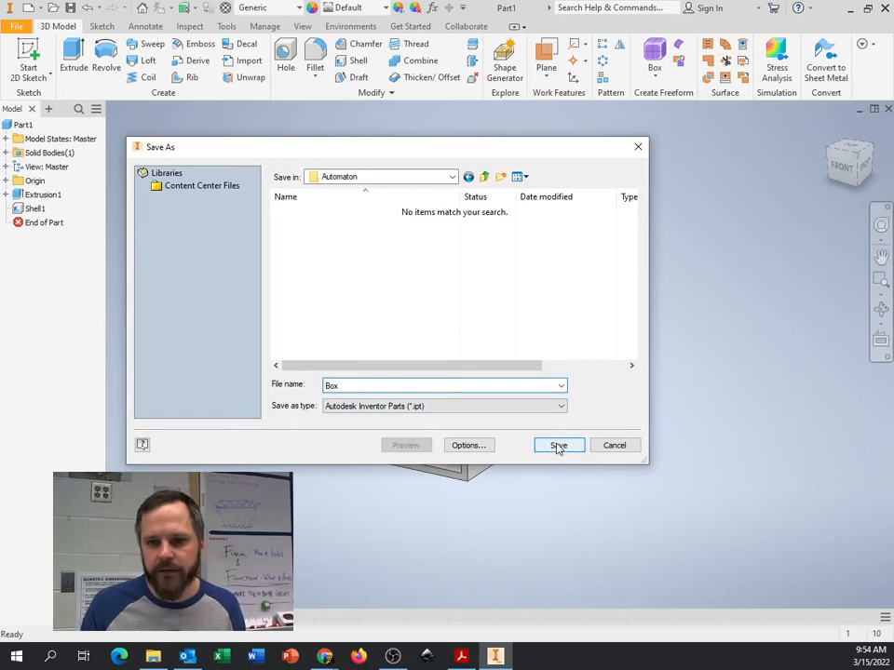
Save the part as Box.ipt in the Automation folder
left_click(559, 445)
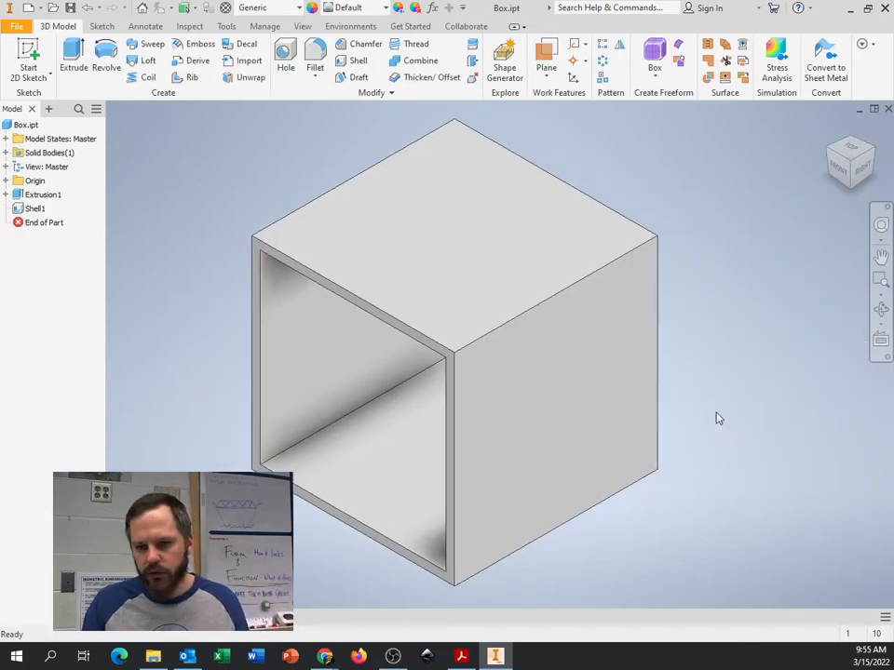
left_click_drag(719, 419, 718, 388)
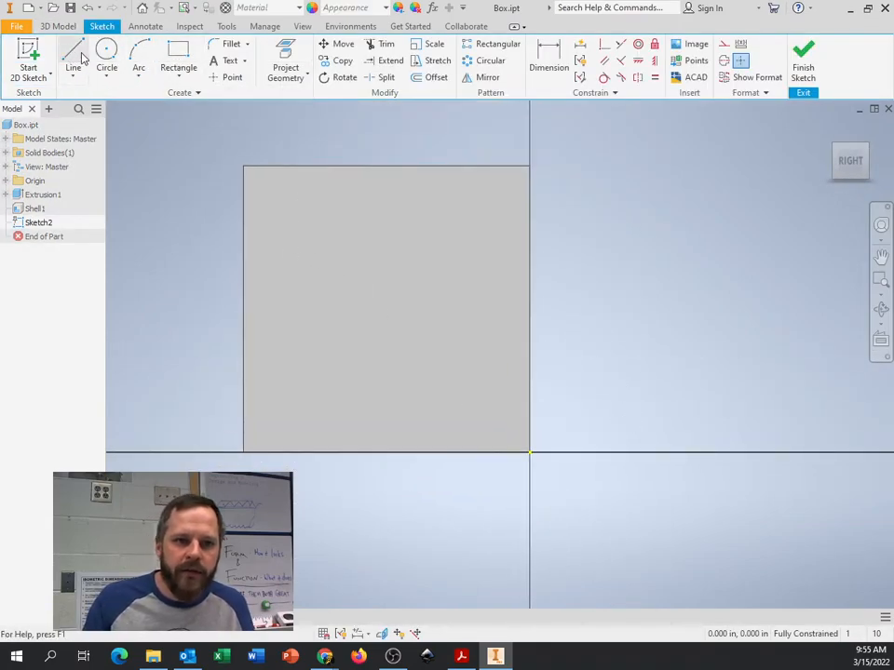
Draw a circle on the side-wall sketch dimensioned .5 in, dismissing the save reminder
left_click(112, 52)
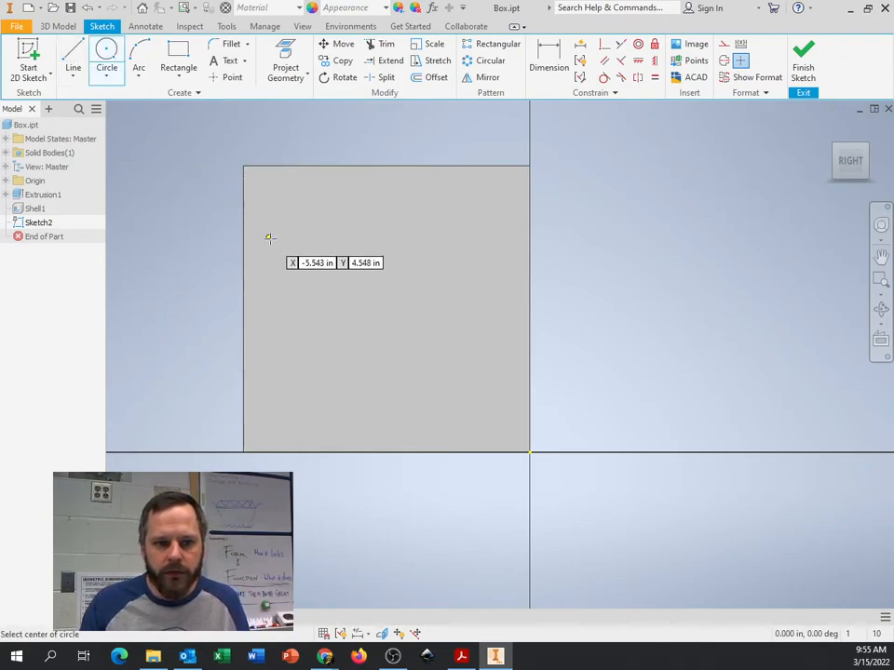
mouse_move(380, 302)
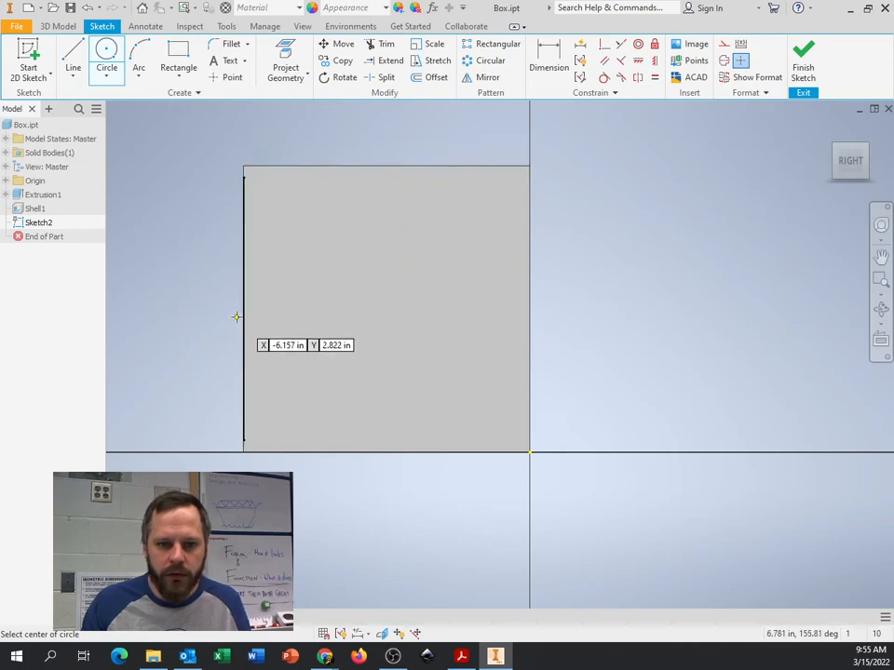
mouse_move(261, 310)
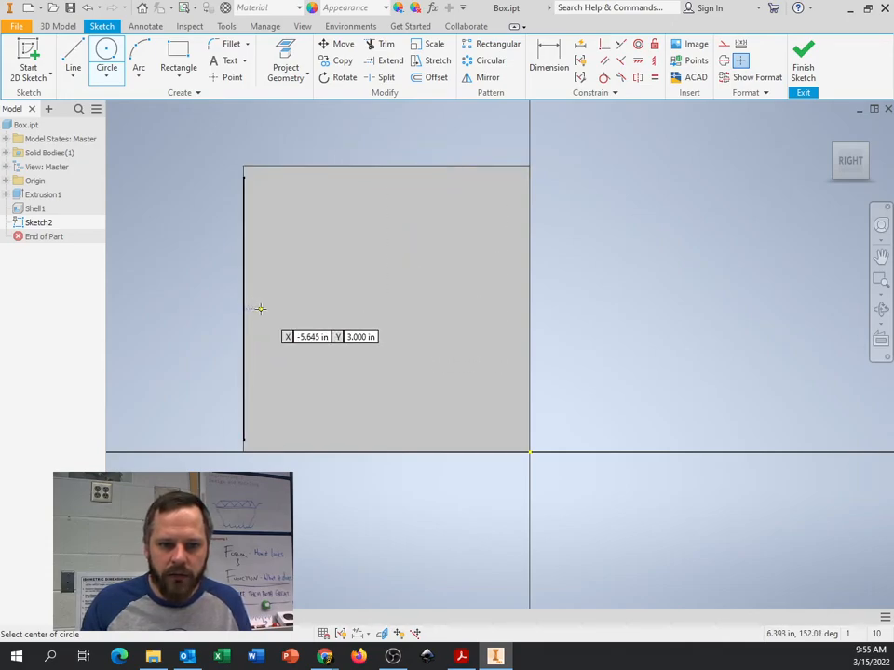
mouse_move(410, 309)
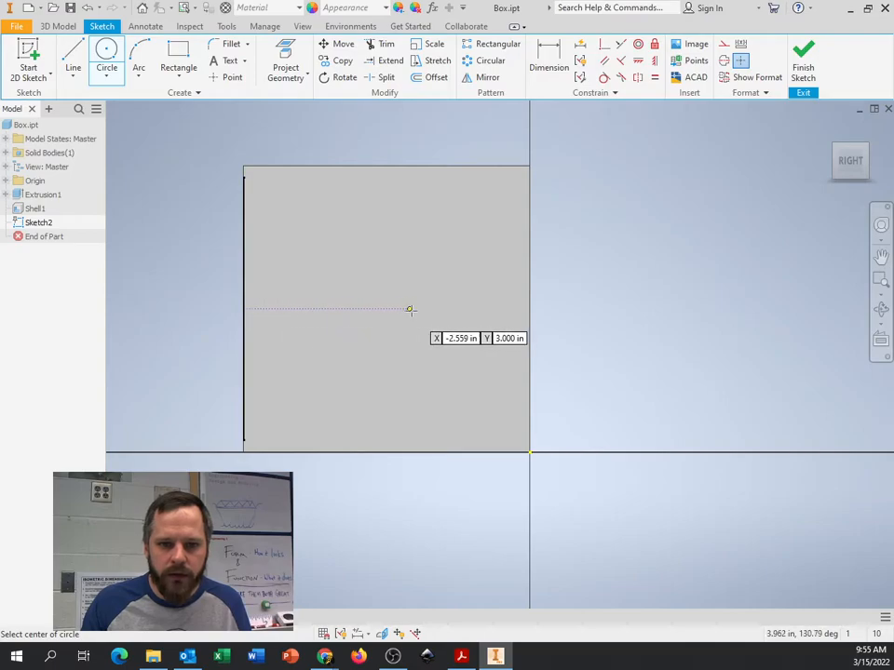
mouse_move(441, 309)
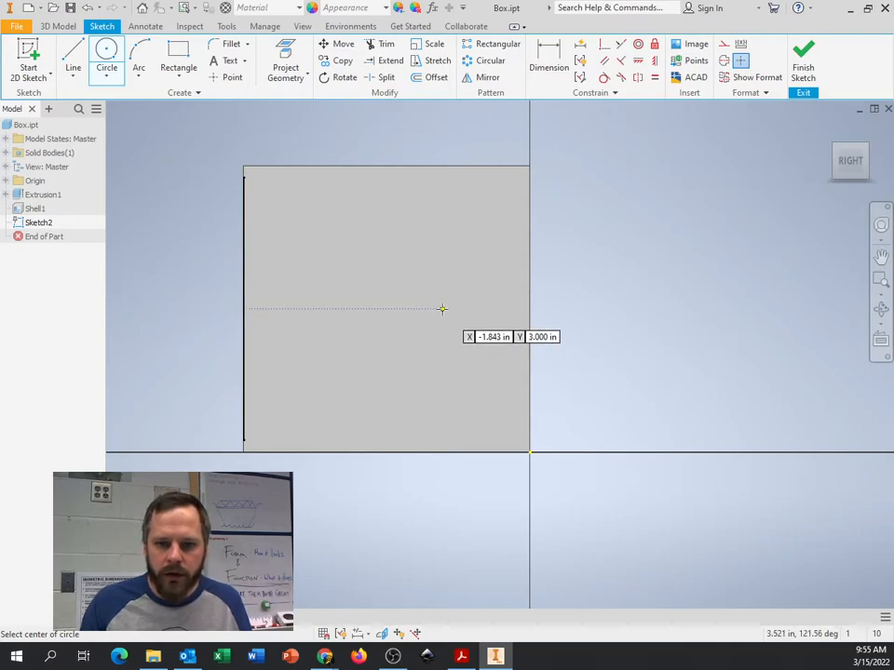
mouse_move(305, 307)
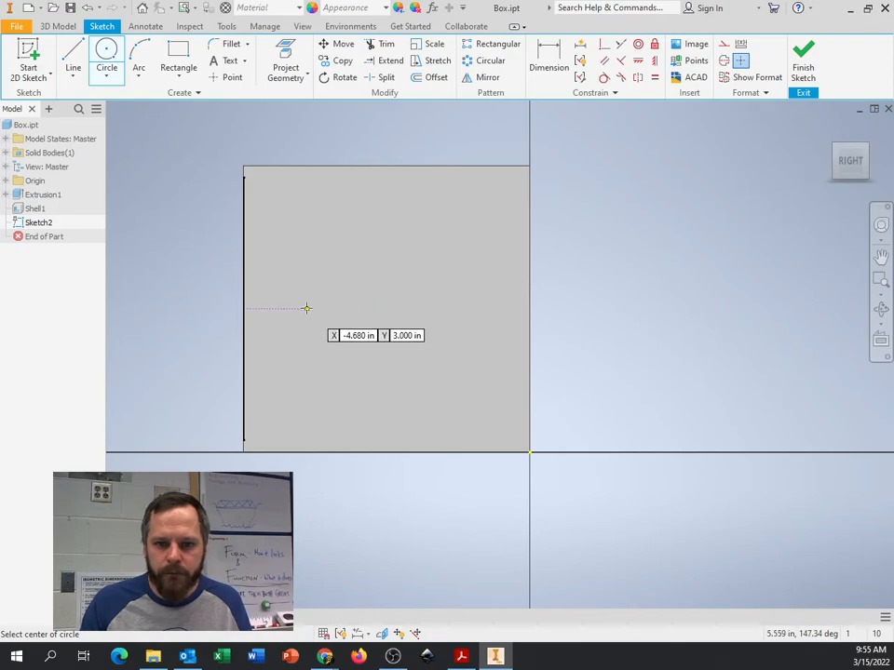
left_click(307, 308)
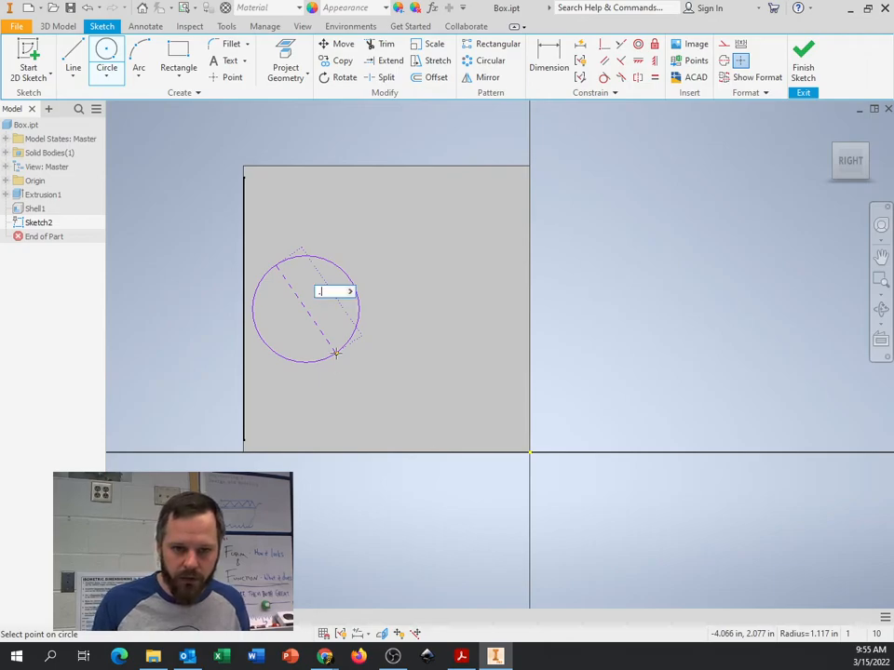
type(".500")
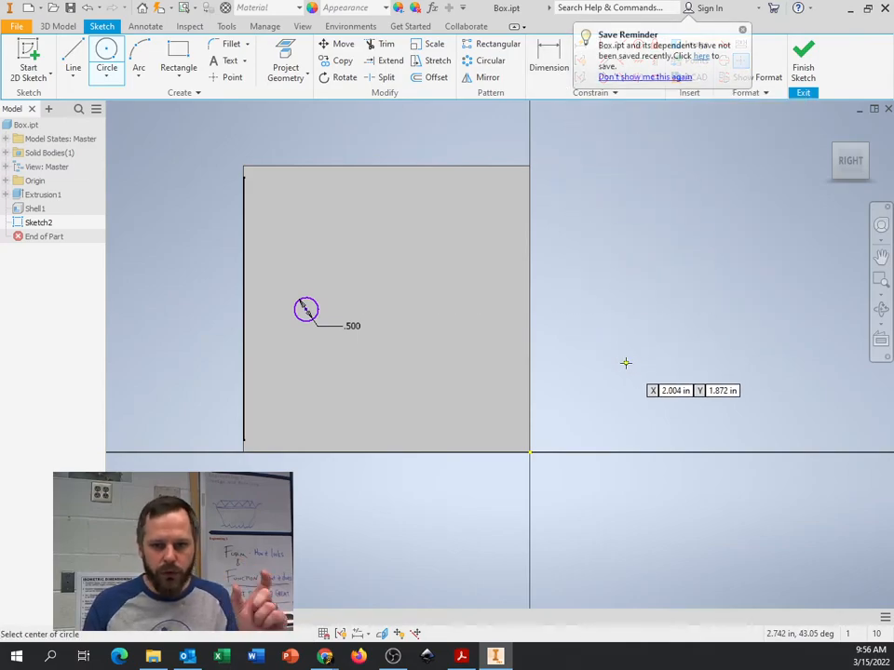
mouse_move(617, 350)
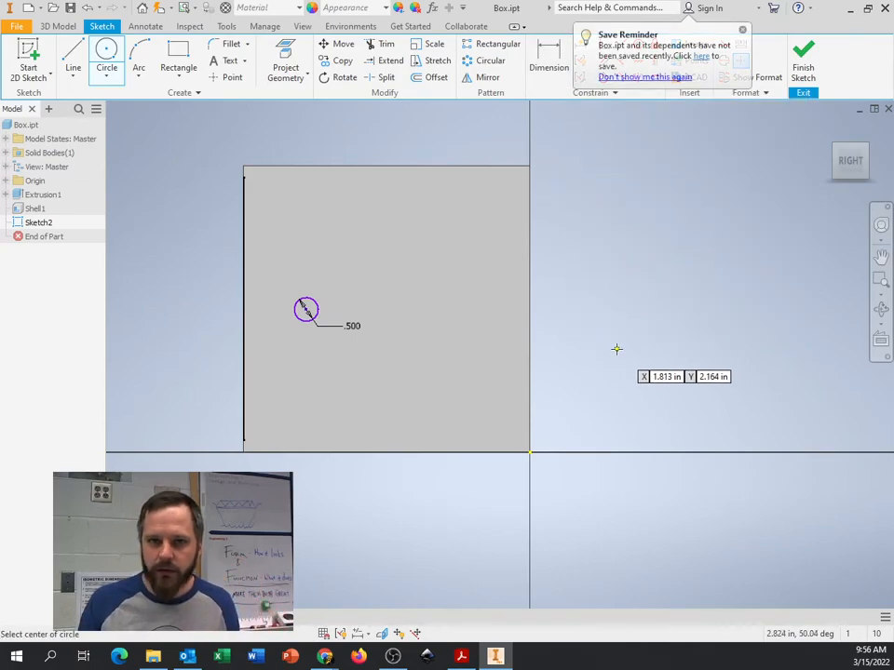
left_click(739, 34)
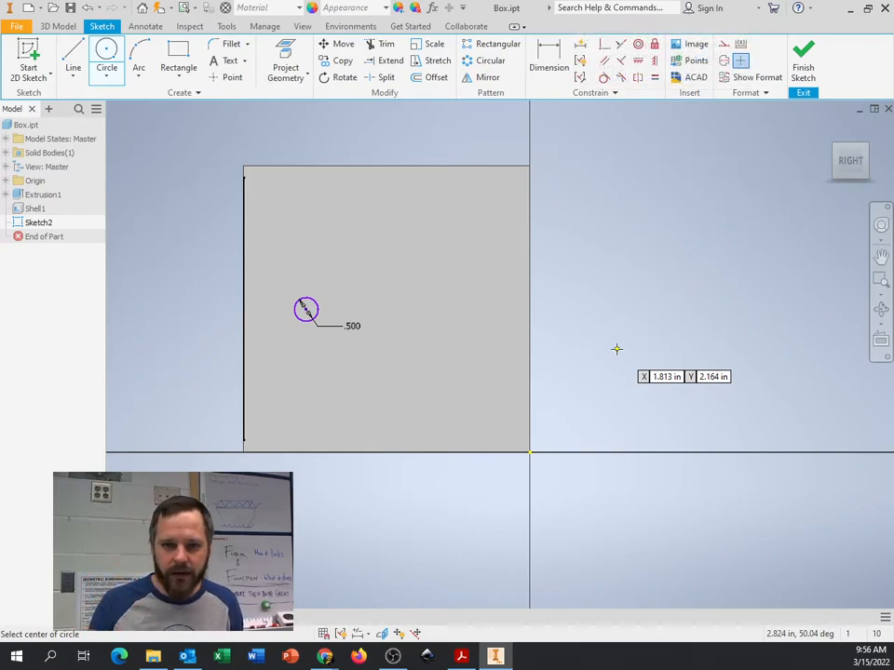
mouse_move(547, 58)
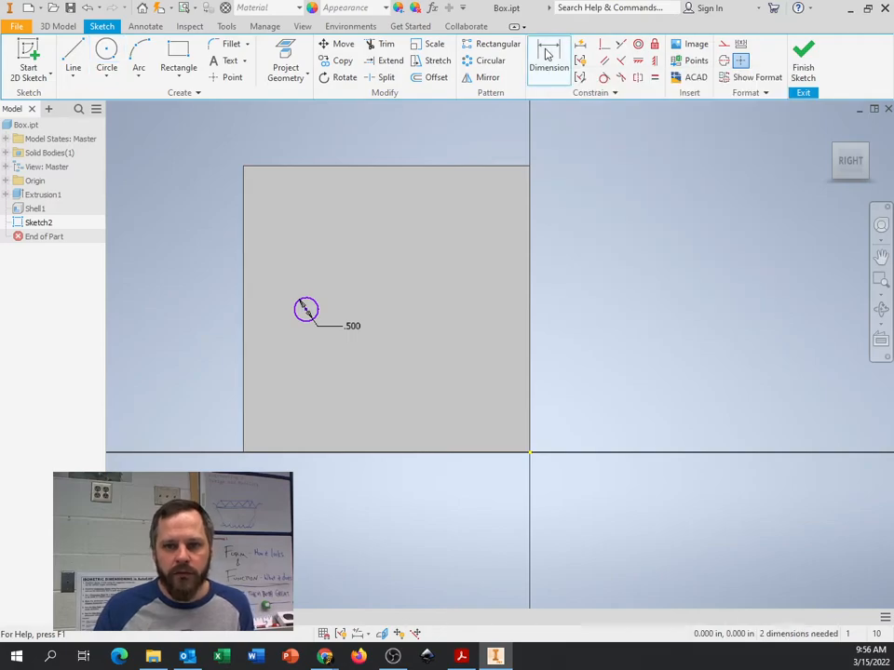
Locate the circle centre 3.000 in from the wall's edge and top, then finish Sketch2
left_click(547, 67)
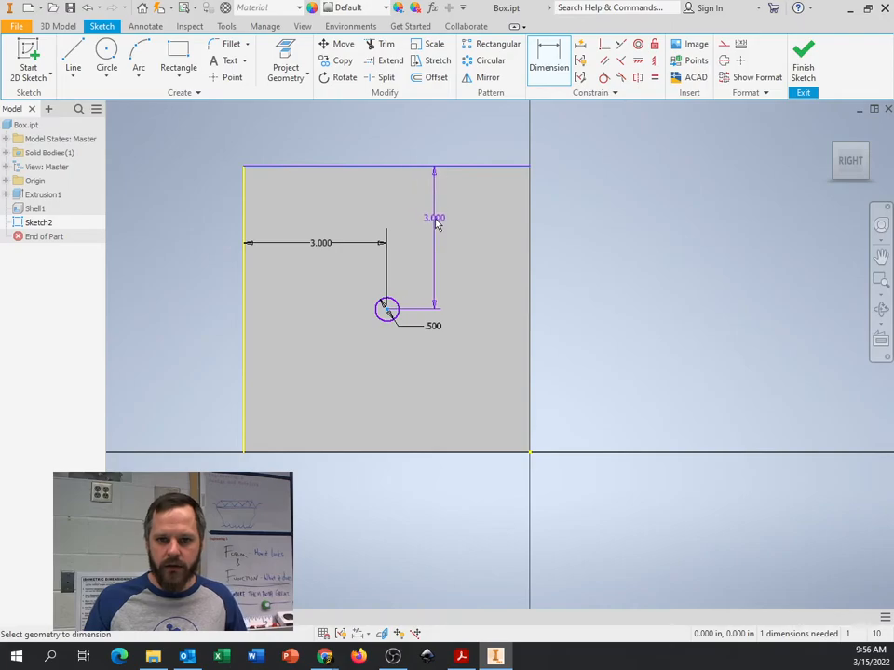
double_click(432, 218)
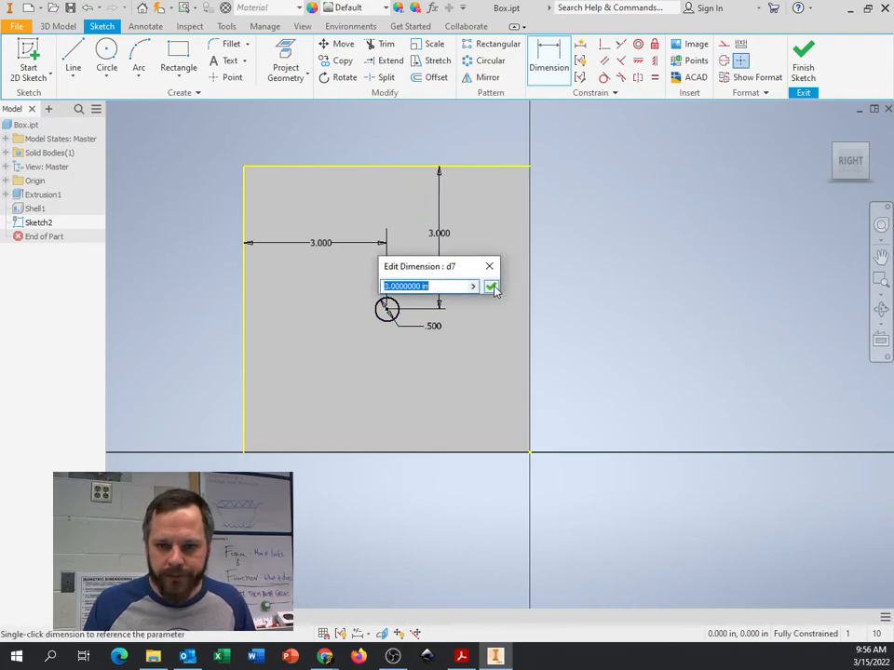
left_click(491, 287)
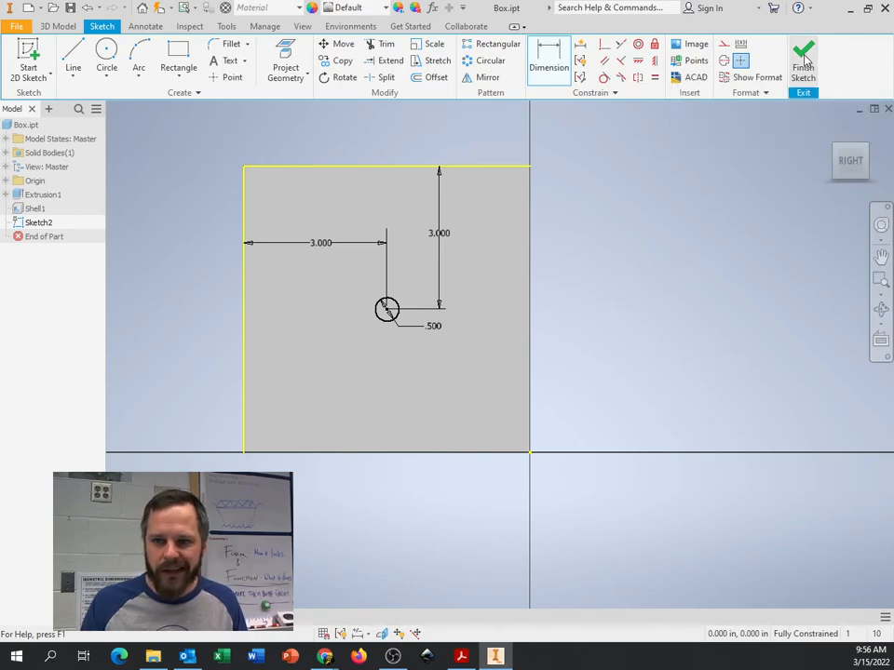
left_click(802, 56)
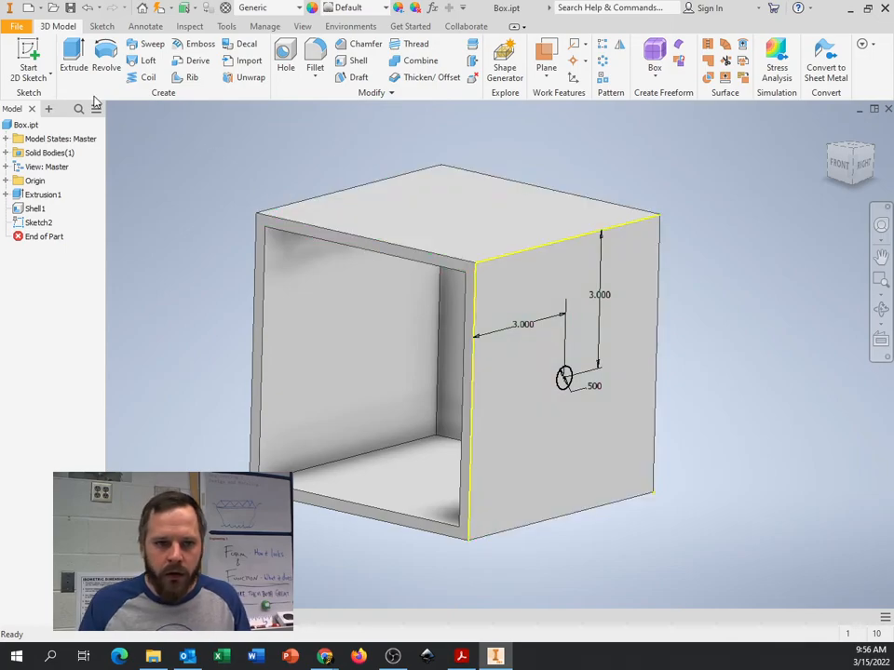
mouse_move(70, 52)
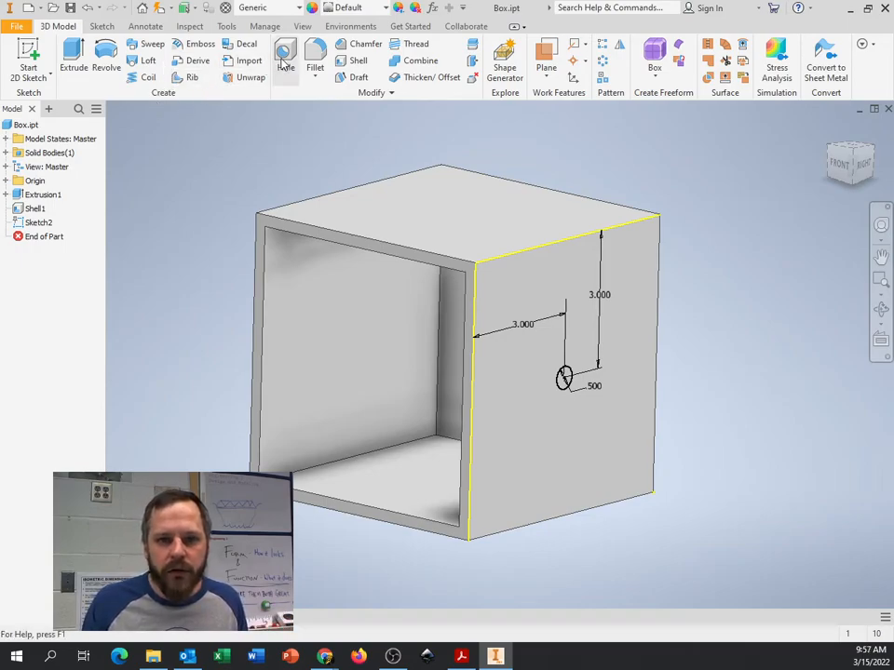
mouse_move(287, 56)
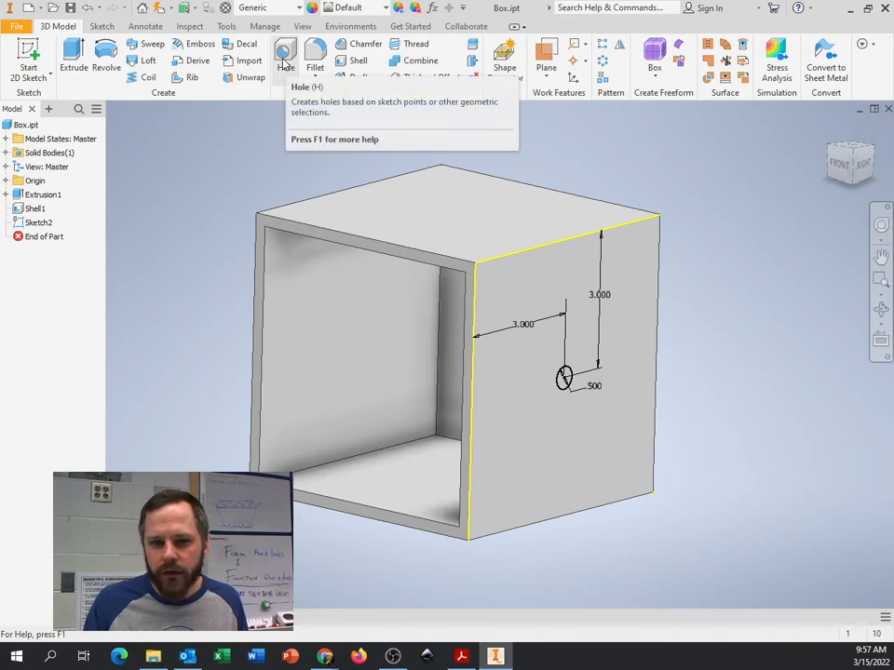
Start an Extrude of the Sketch2 circle profile on the box
left_click(283, 56)
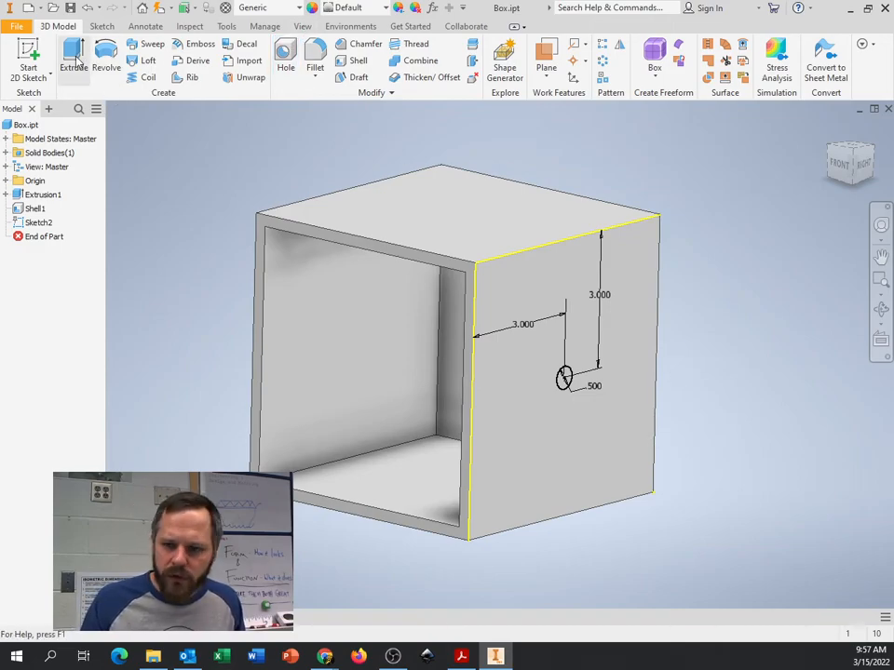
left_click(67, 52)
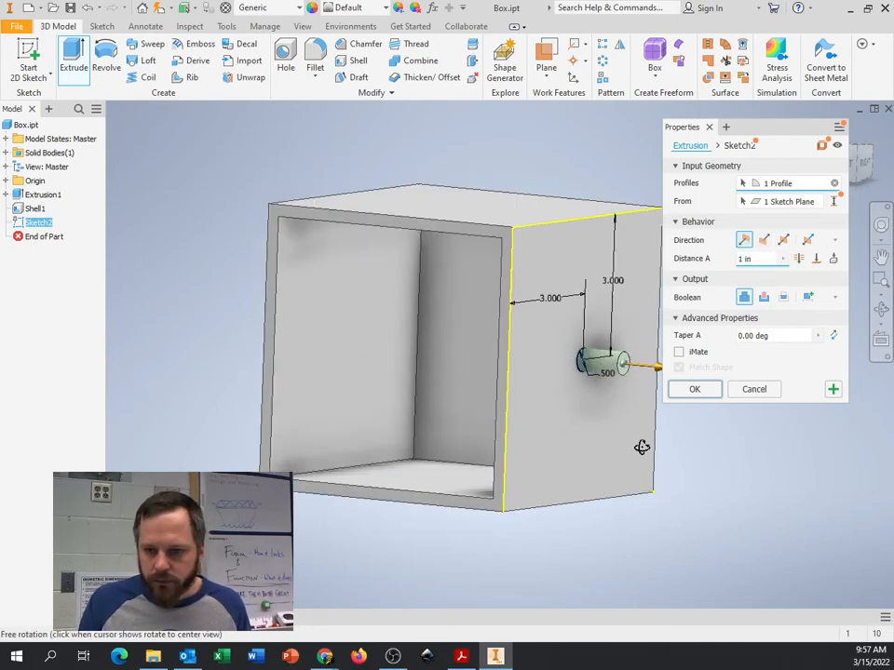
Set the extrusion to Symmetric direction and Boolean Cut, previewing it through the box
left_click(763, 240)
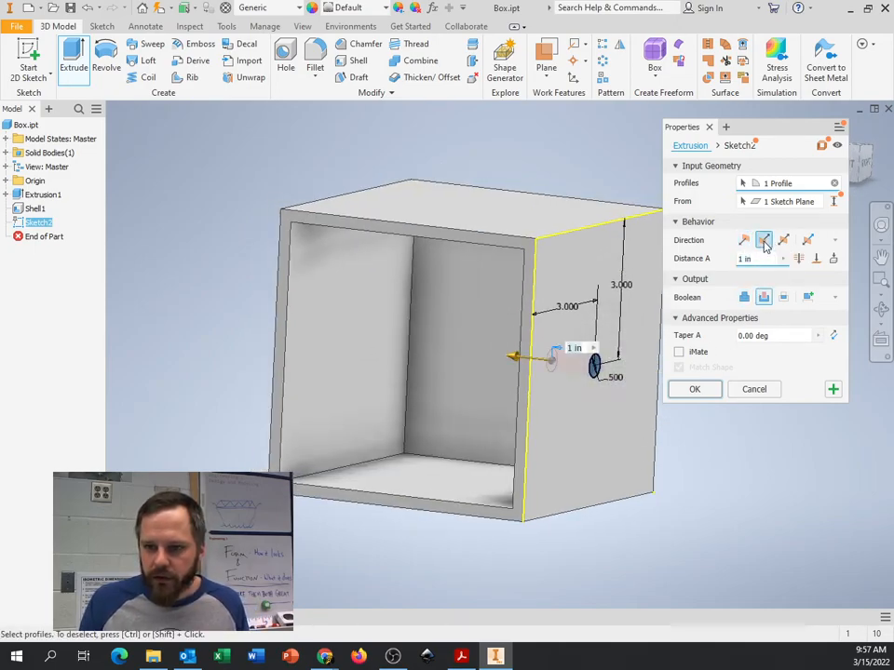
left_click(761, 239)
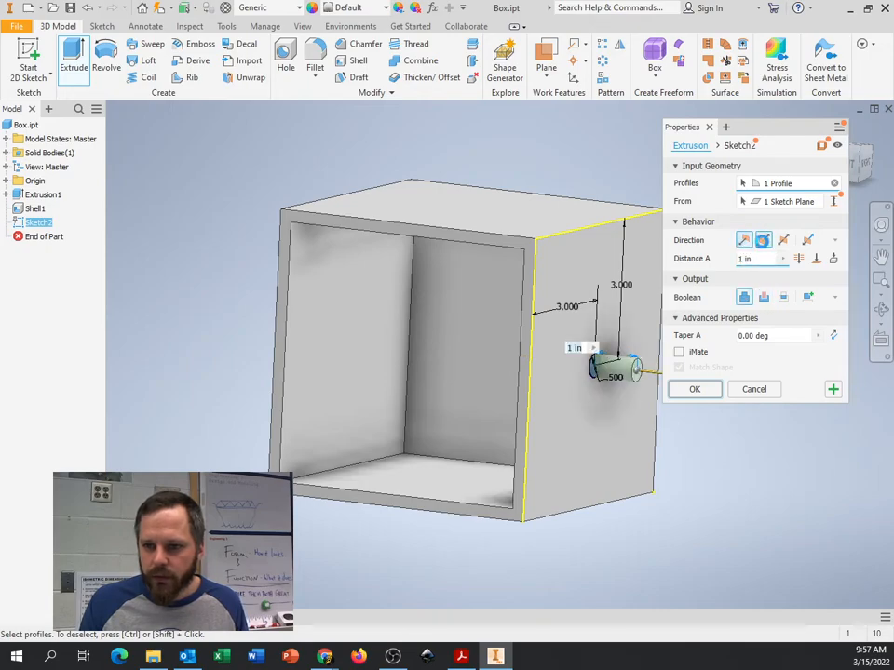
left_click(785, 240)
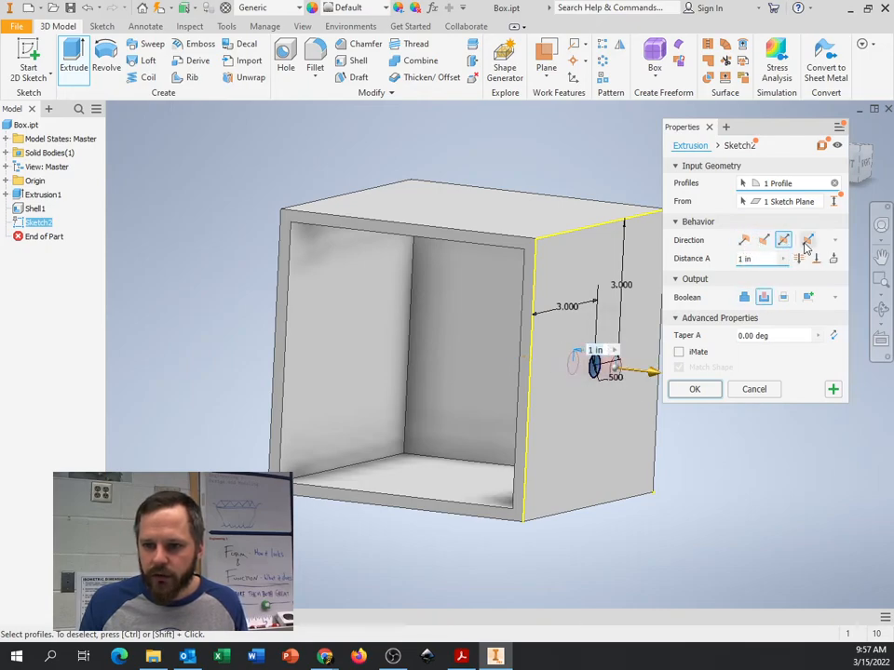
left_click(744, 298)
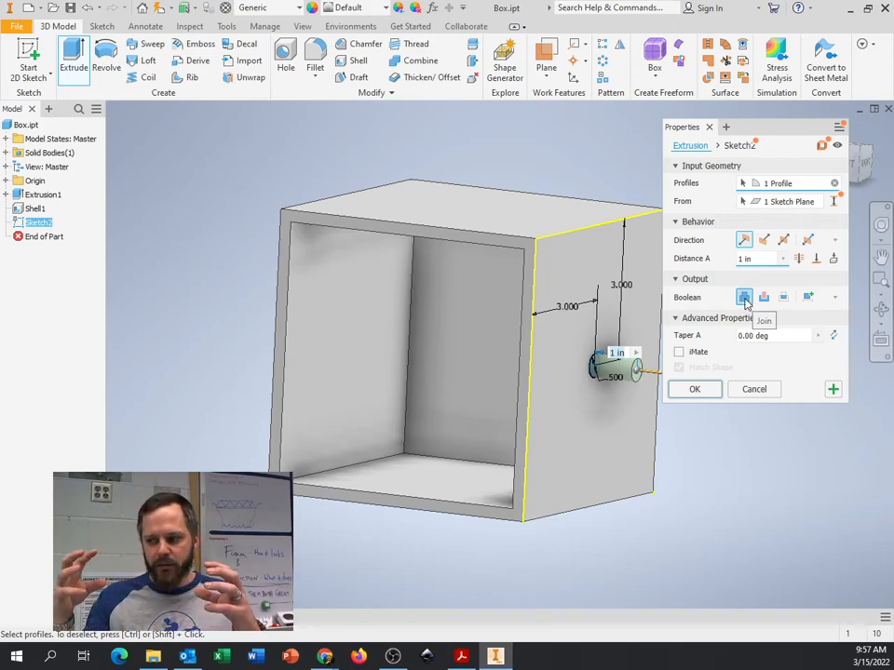
mouse_move(763, 298)
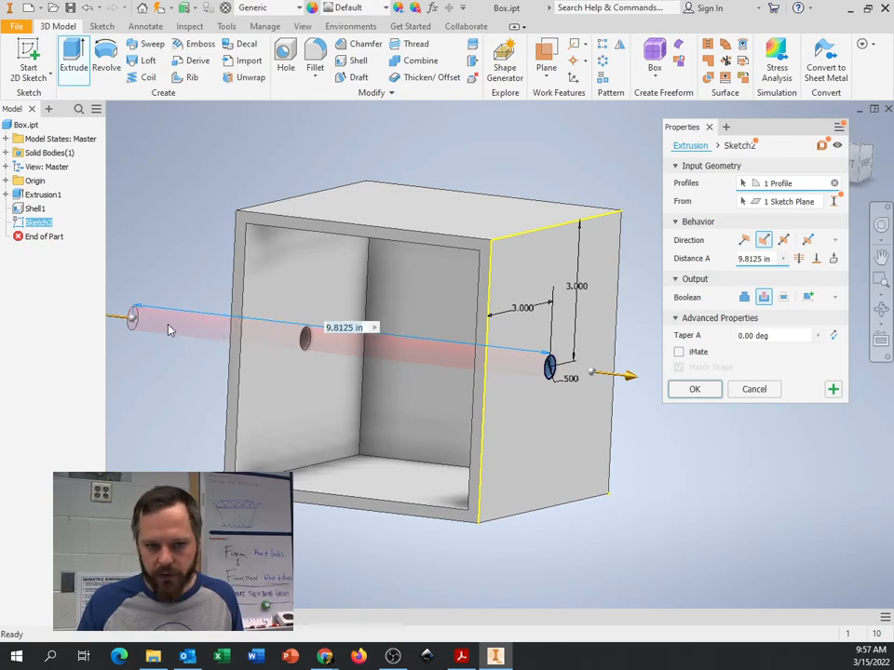
left_click(745, 298)
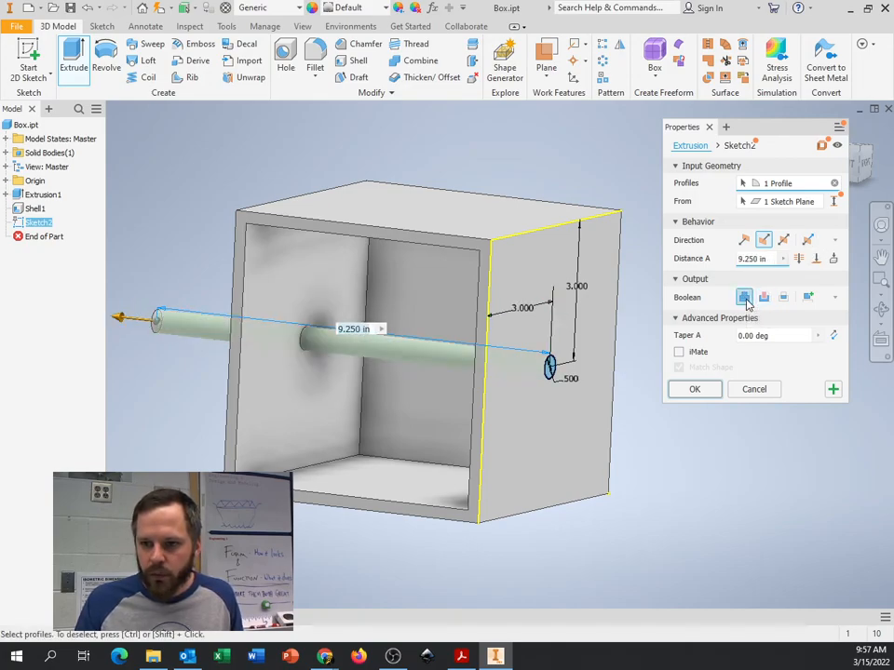
left_click(763, 296)
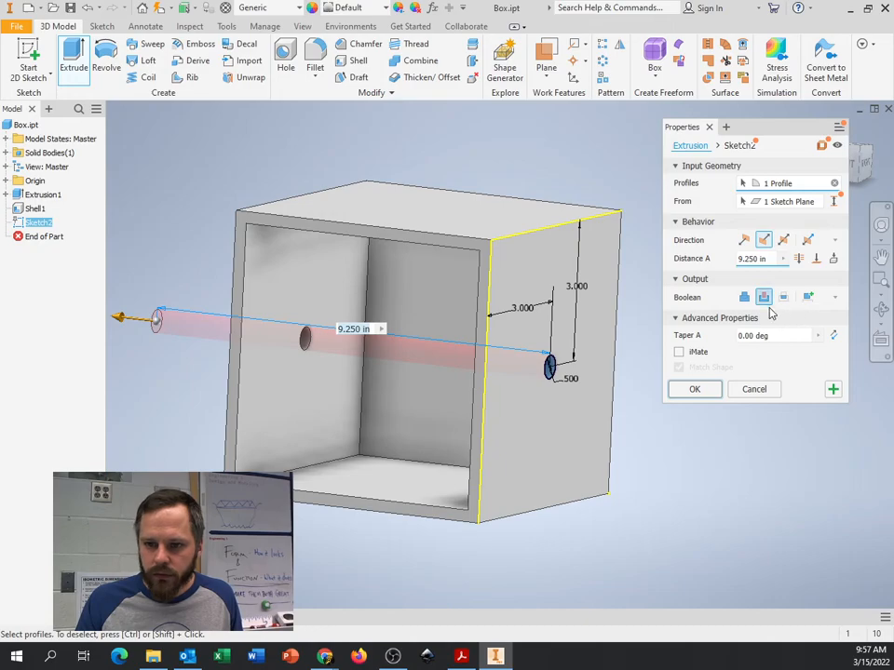
mouse_move(752, 389)
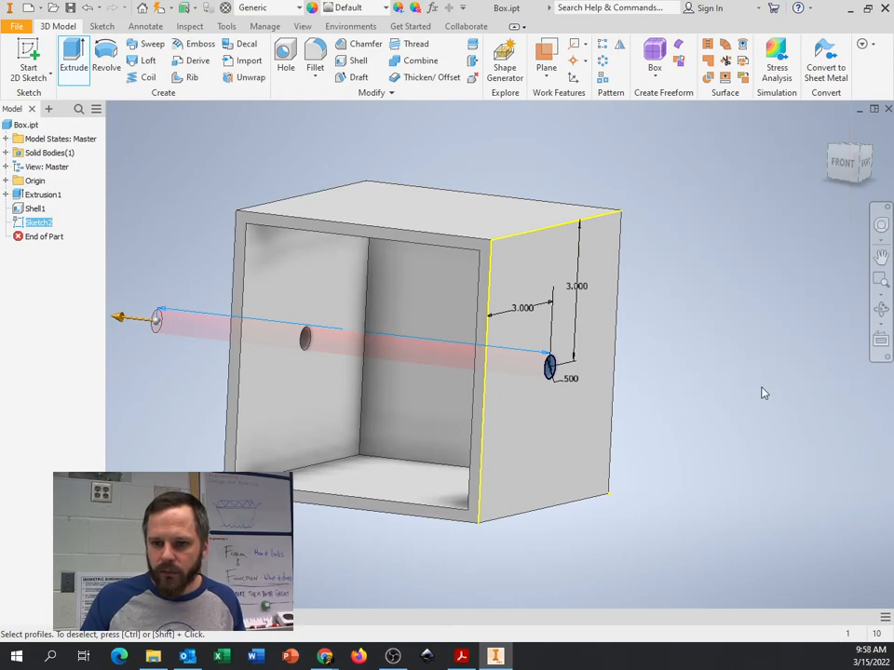
Extrude the circle as a 6 in symmetric cut, creating Extrusion2 through both walls
left_click(91, 56)
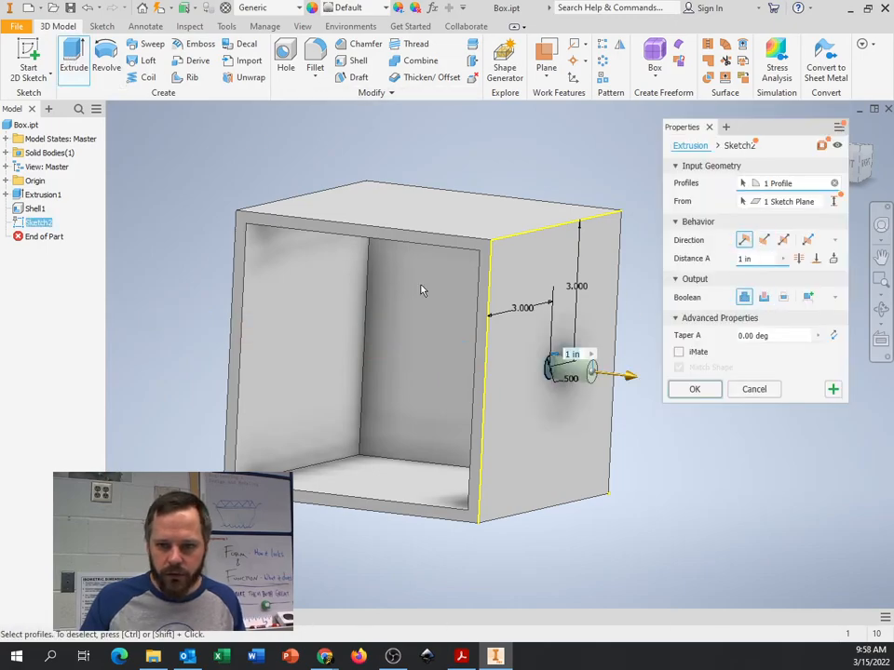
mouse_move(764, 298)
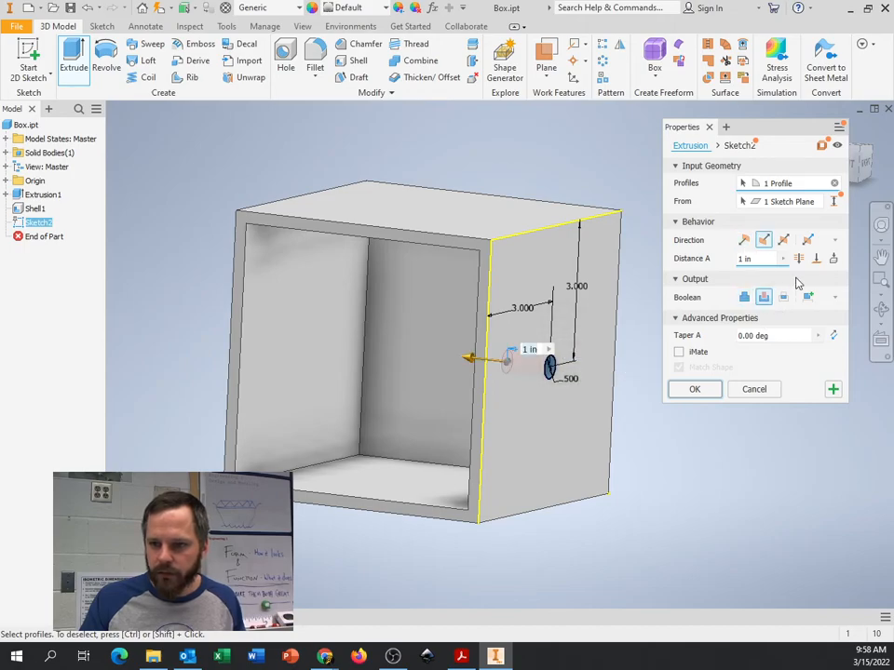
mouse_move(797, 259)
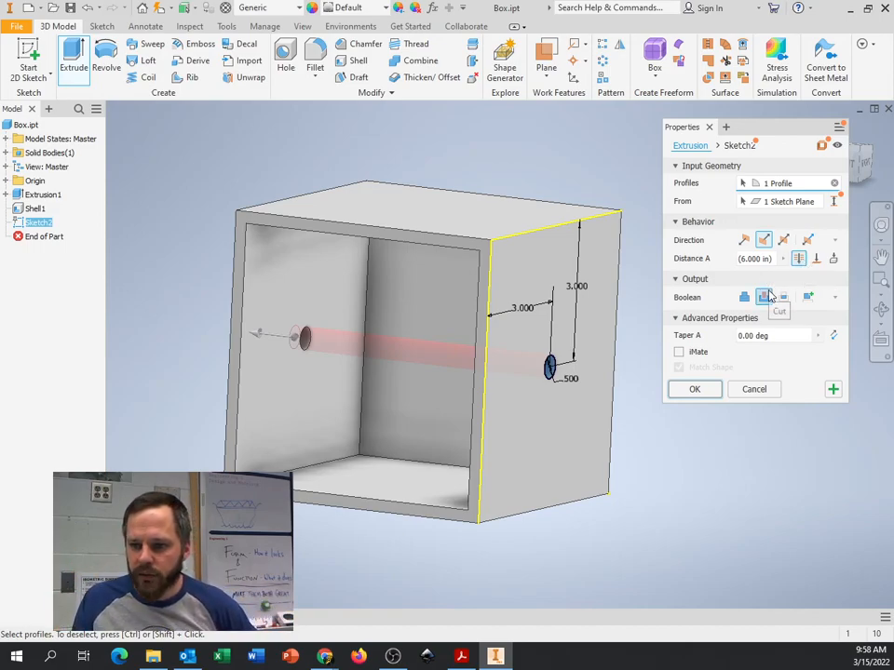
left_click(693, 389)
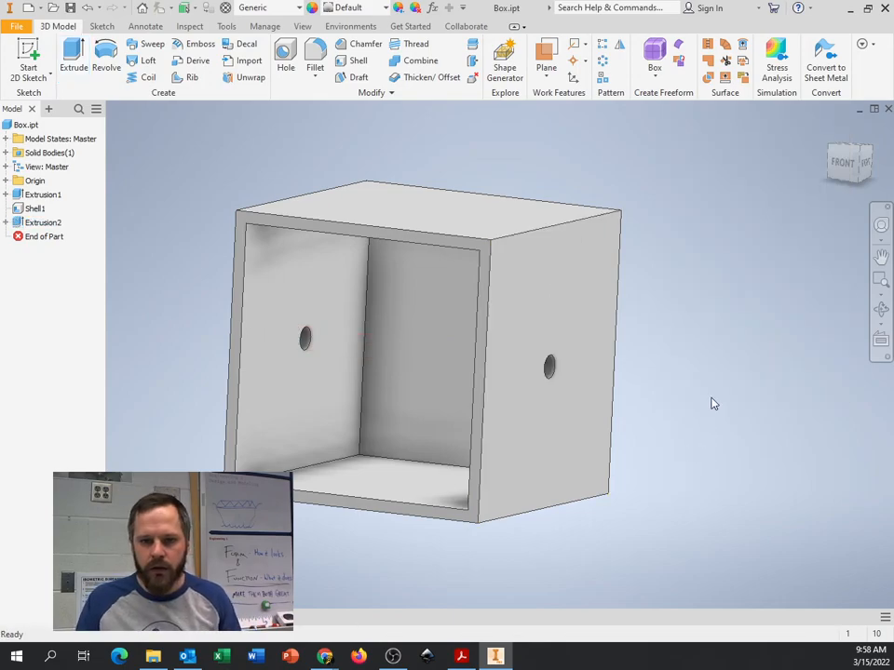
Orbit the box to inspect the half-inch hole through both side walls
left_click_drag(713, 402, 622, 389)
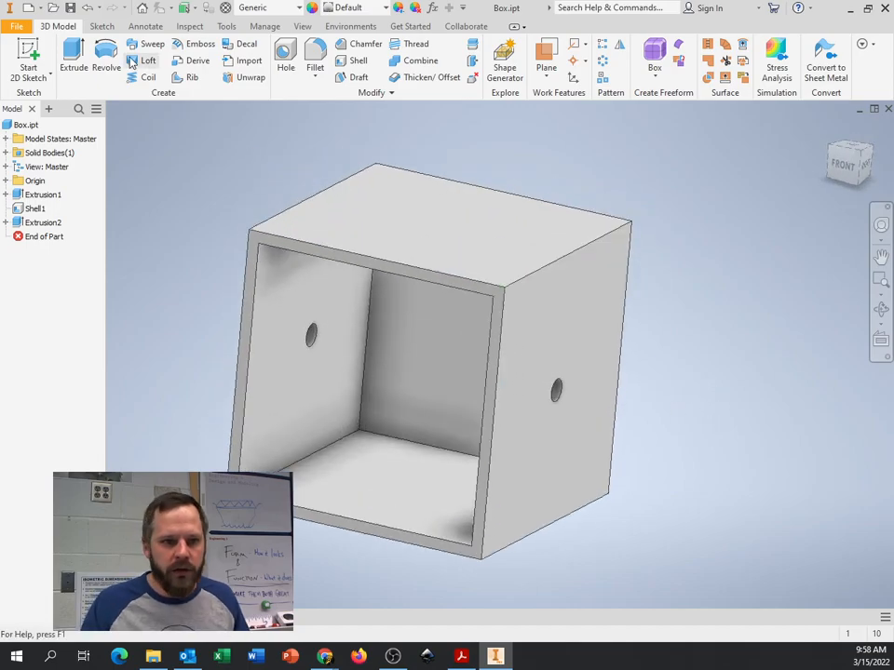
mouse_move(71, 7)
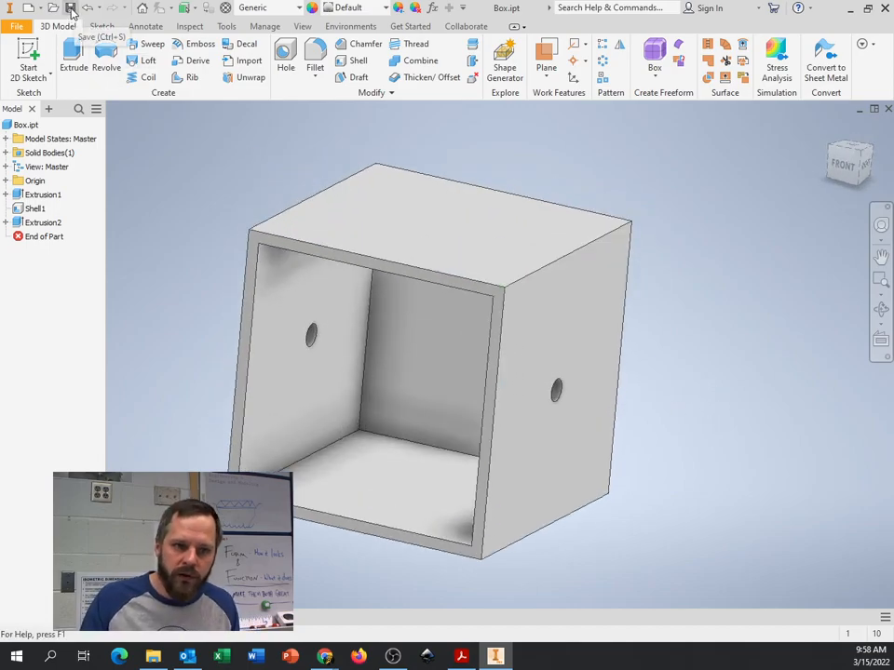